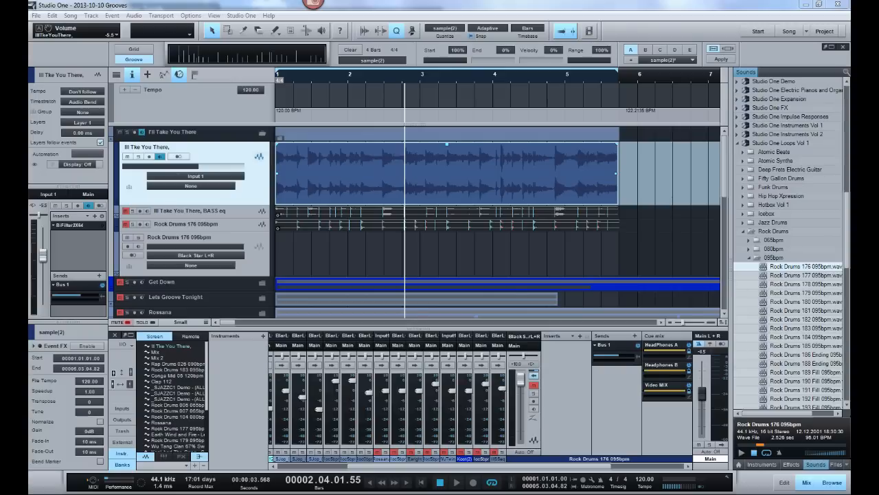
mouse_move(256, 52)
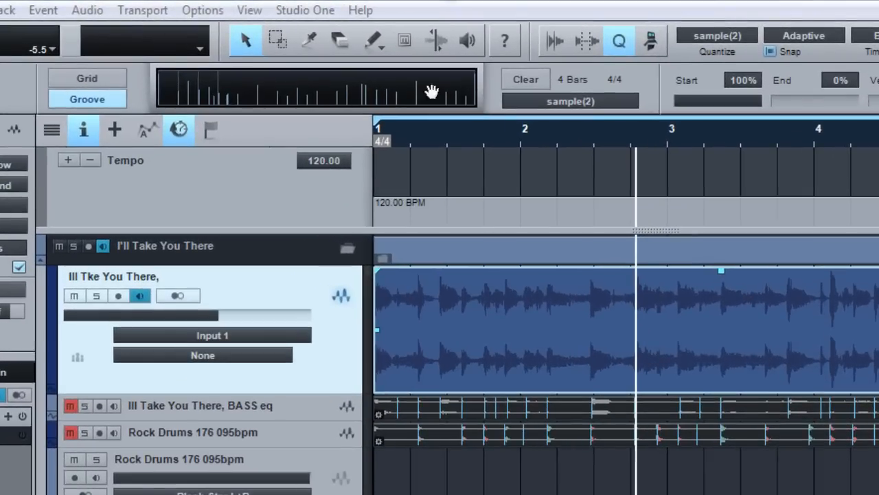
mouse_move(501, 364)
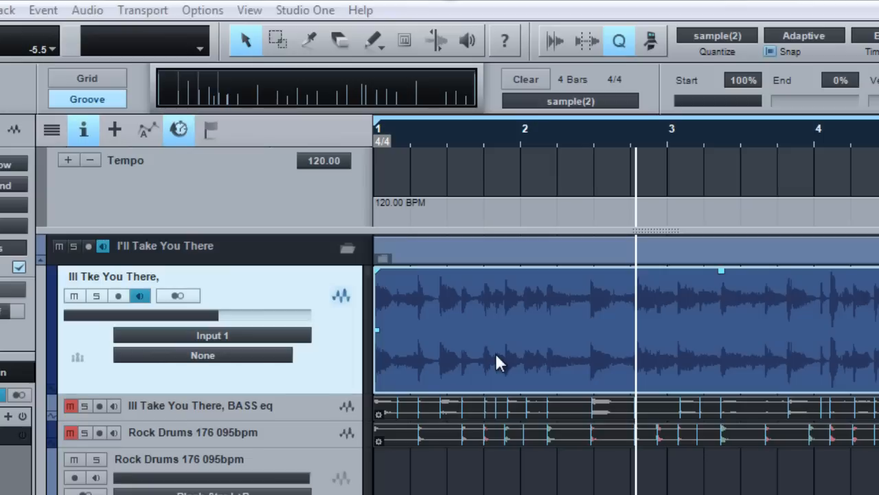
mouse_move(502, 352)
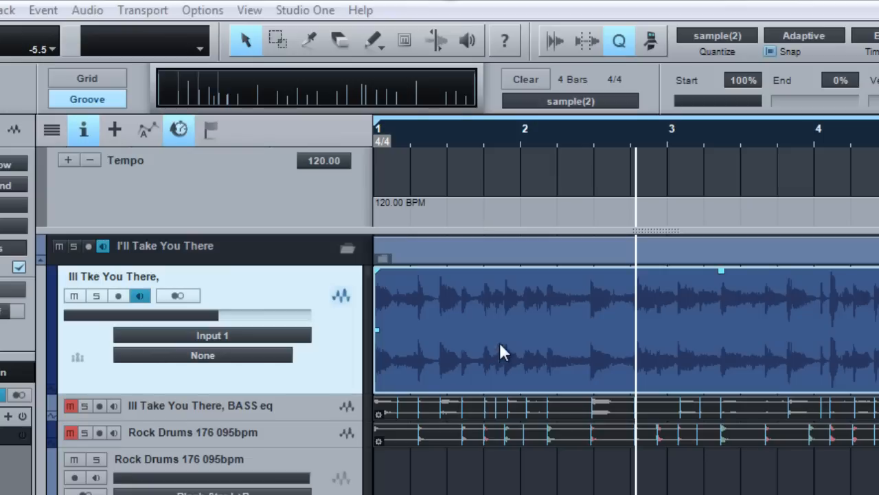
mouse_move(852, 253)
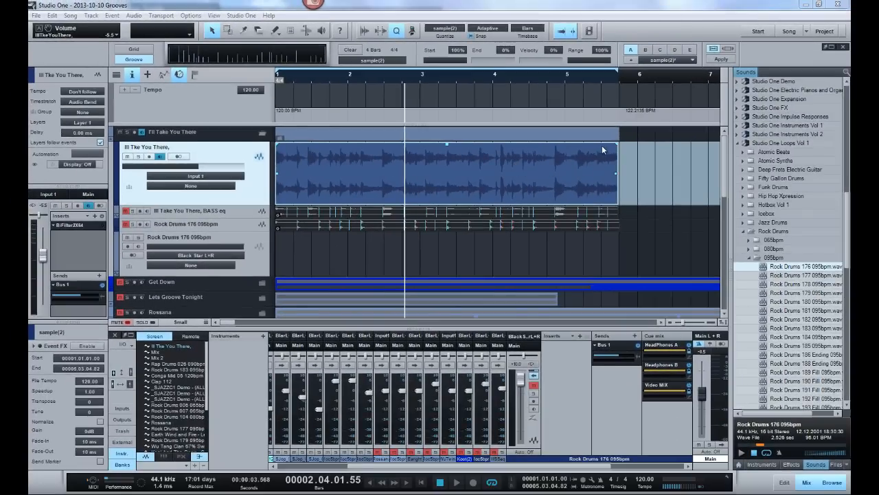
mouse_move(484, 82)
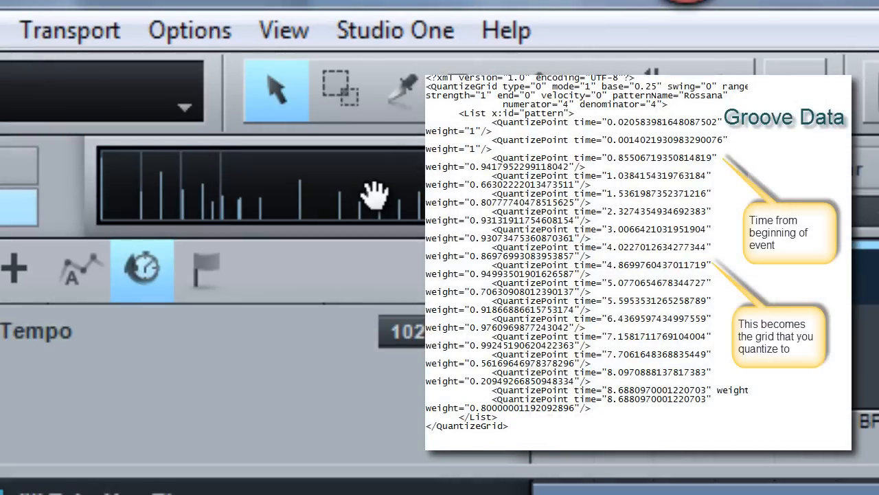
mouse_move(158, 248)
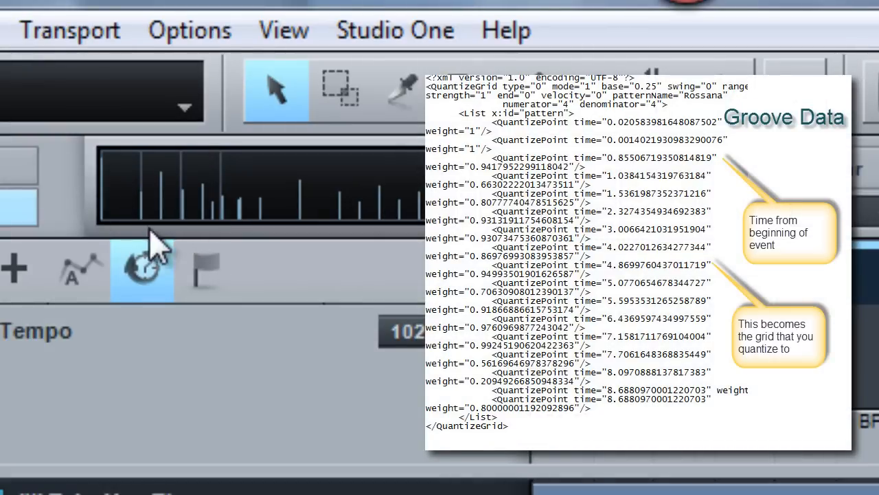
mouse_move(107, 220)
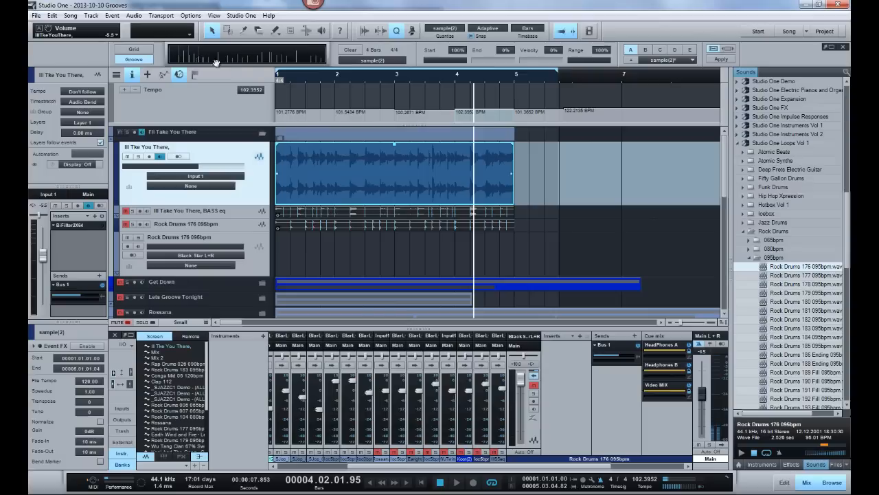
mouse_move(332, 167)
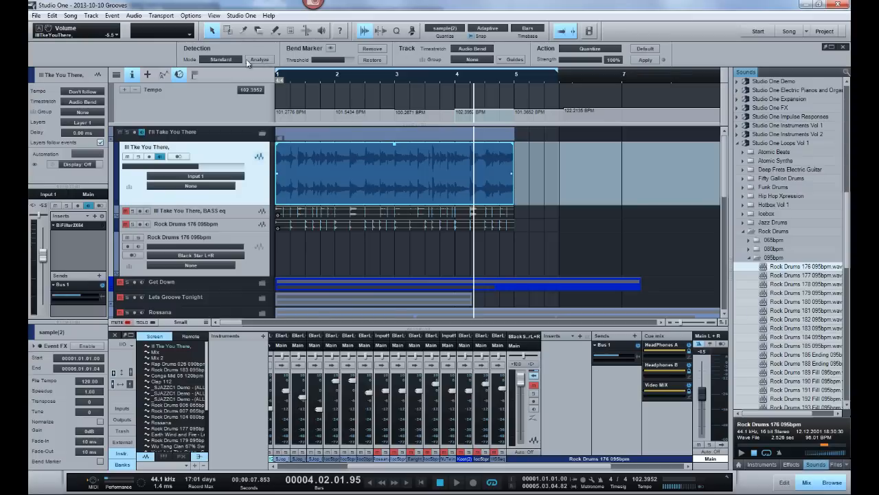
Show the Audio Bend panel and analyze the loop to detect its transients.
left_click(222, 59)
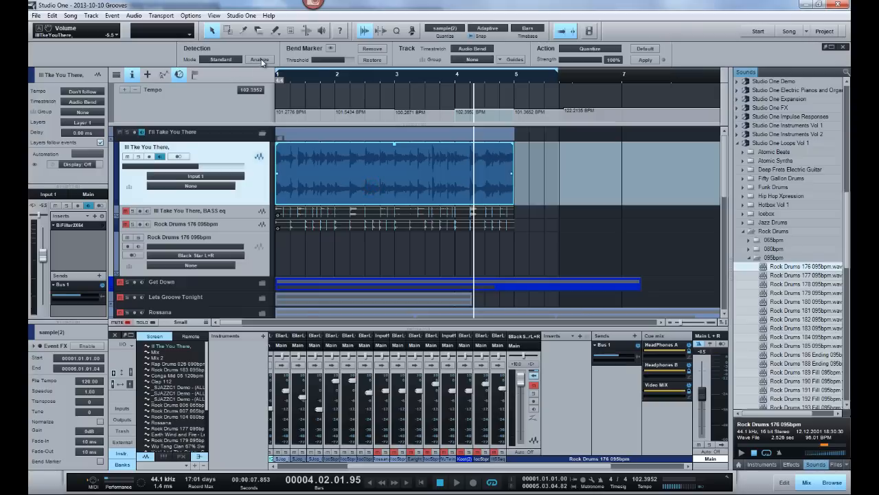
left_click(260, 59)
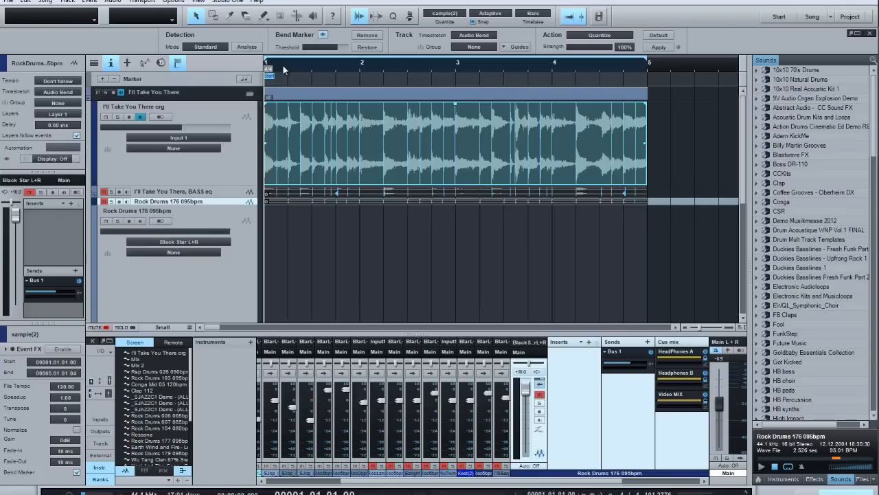
mouse_move(308, 86)
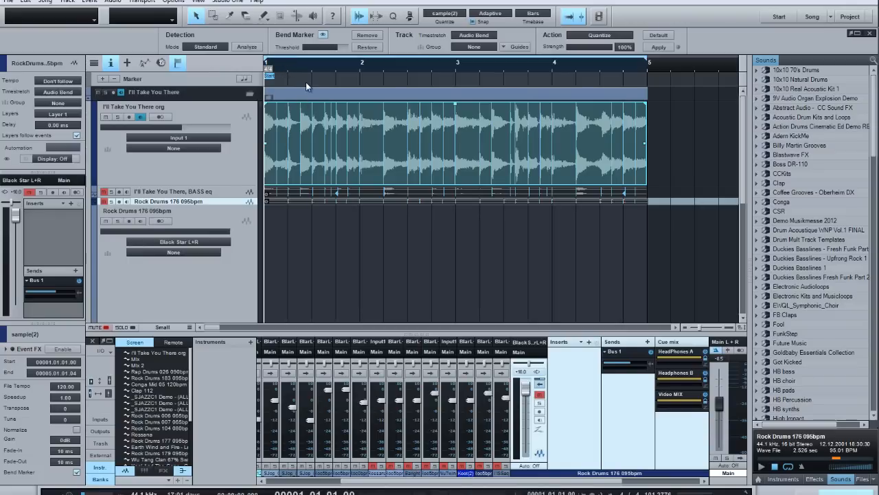
mouse_move(363, 112)
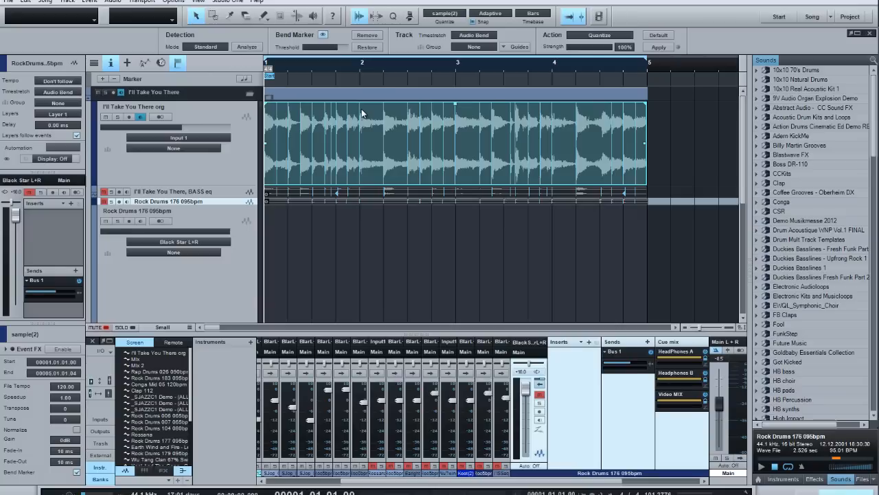
mouse_move(275, 68)
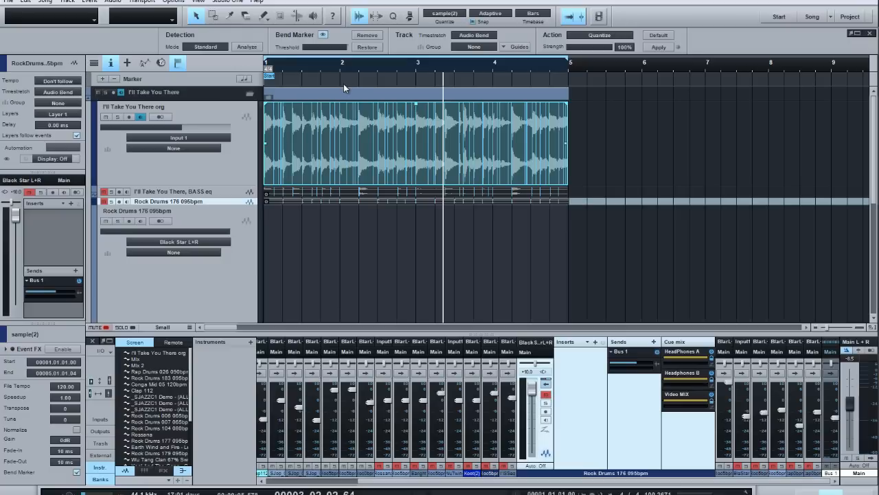
mouse_move(387, 113)
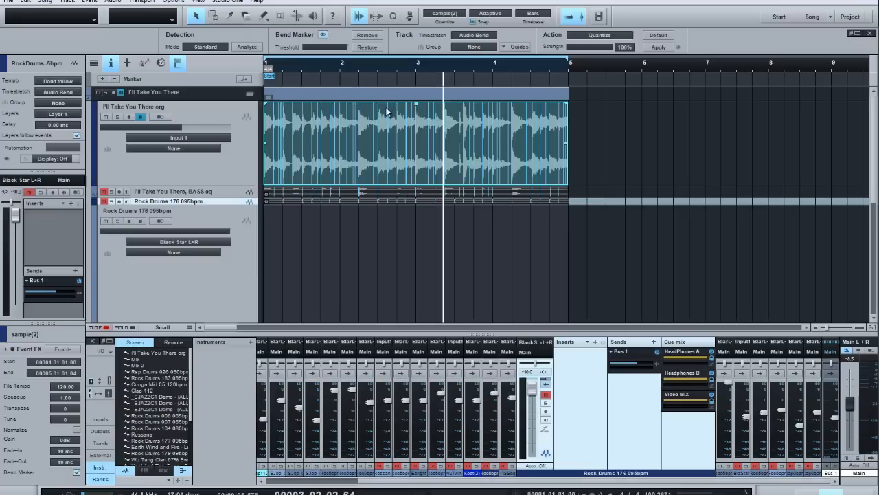
mouse_move(391, 95)
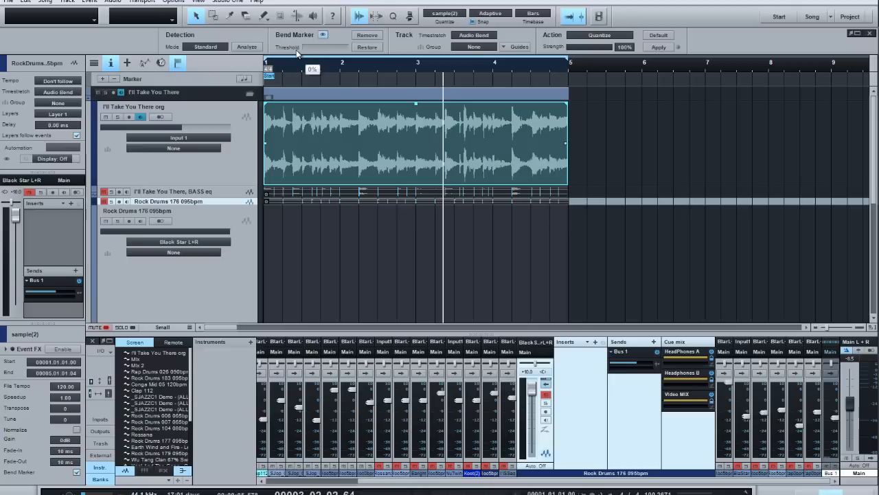
Raise the detection threshold, switch Detection Mode to Sensitive, and re-analyze the loop.
left_click_drag(300, 54, 325, 54)
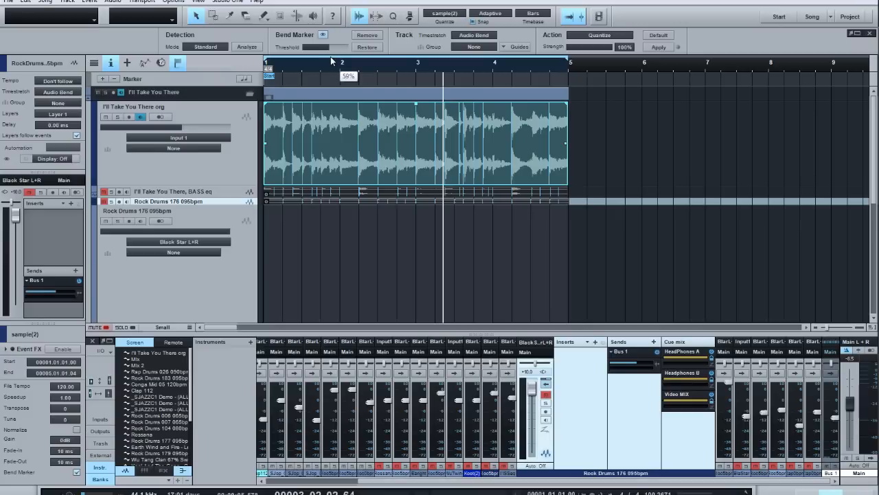
mouse_move(462, 134)
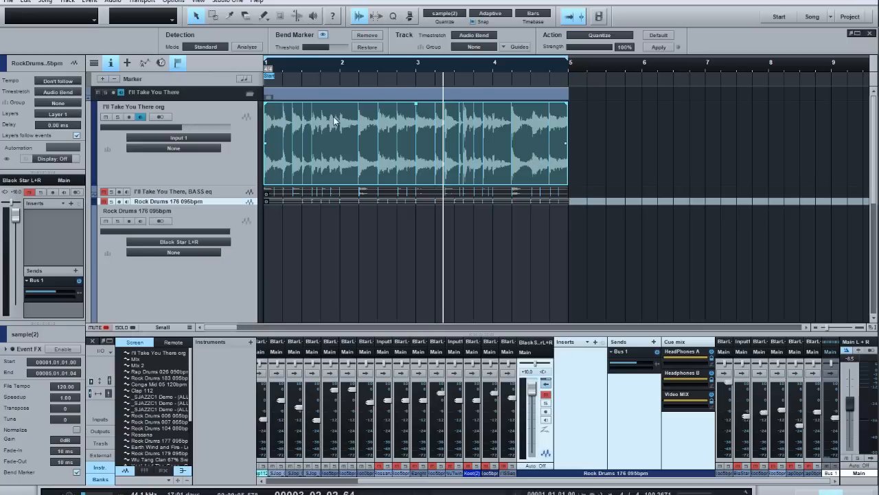
mouse_move(536, 155)
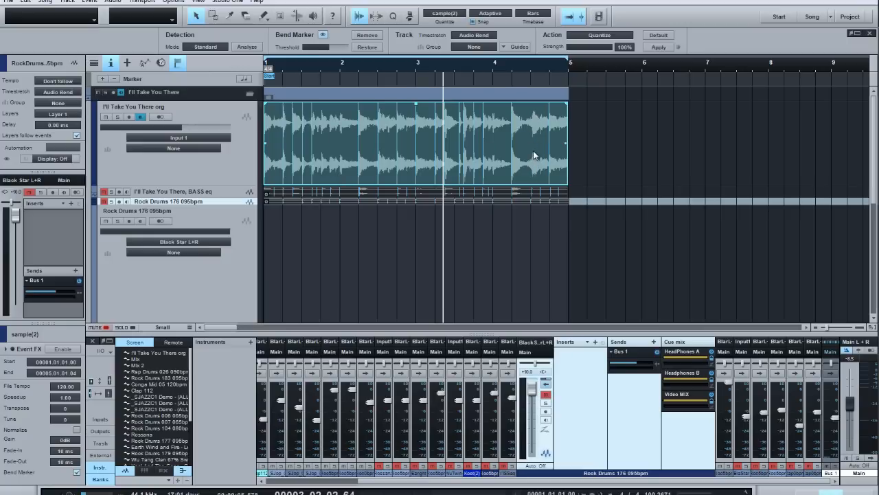
left_click(206, 46)
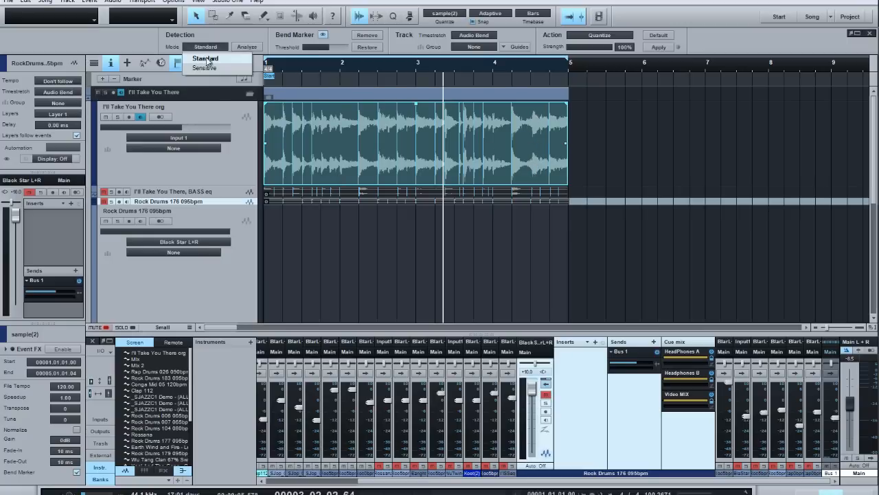
left_click(204, 67)
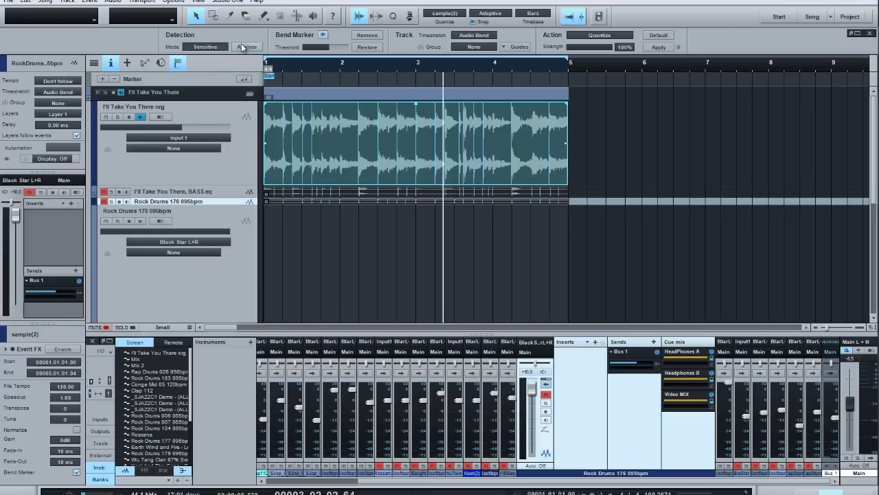
left_click(247, 46)
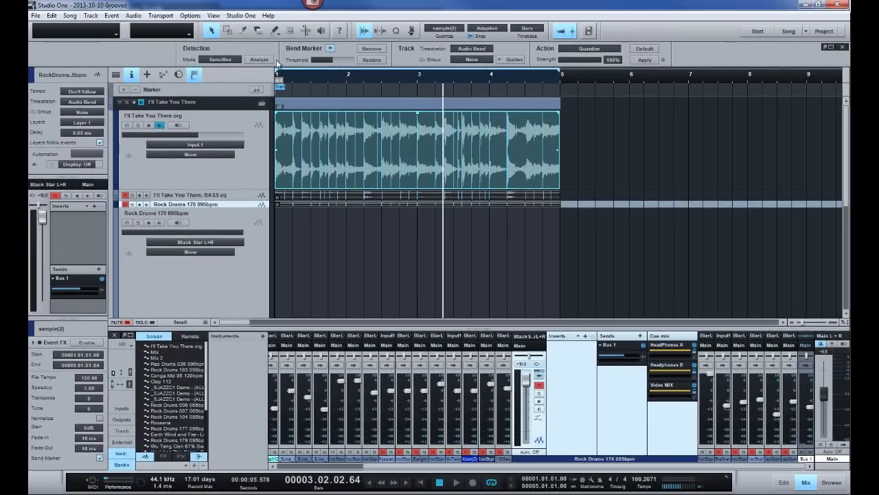
Return the Audio Bend Detection Mode to Standard.
left_click(220, 59)
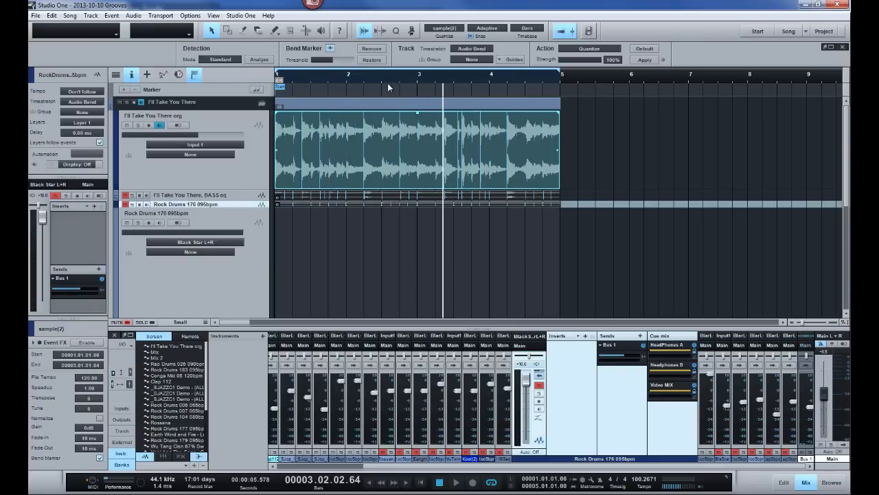
mouse_move(525, 171)
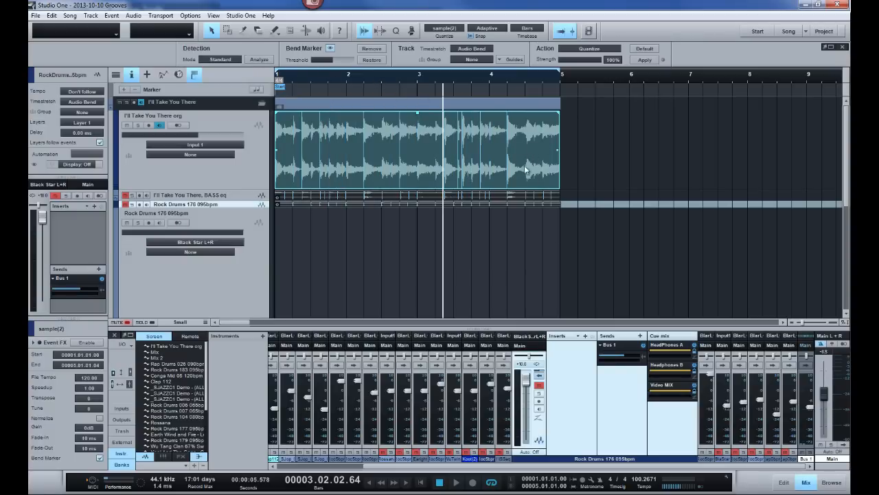
mouse_move(425, 116)
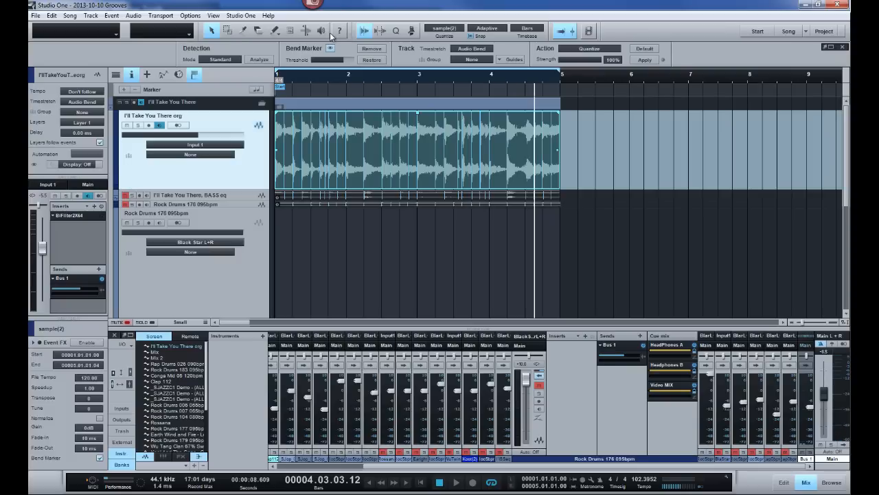
mouse_move(305, 30)
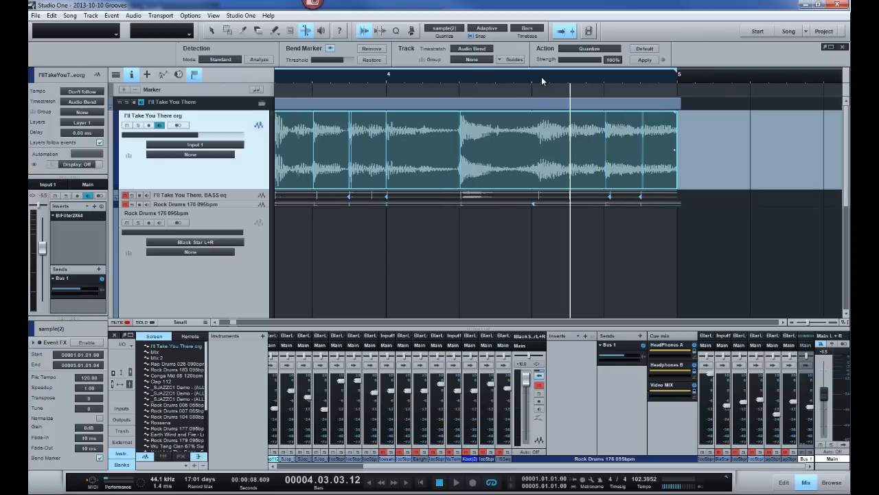
mouse_move(555, 81)
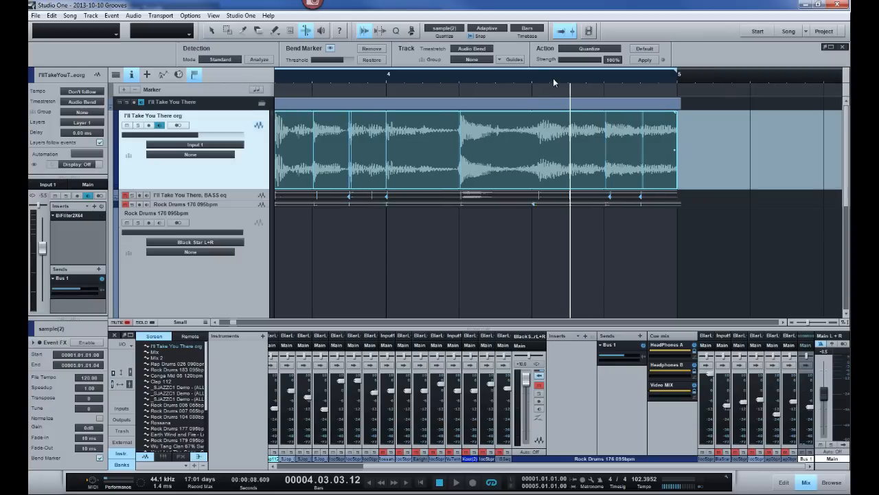
mouse_move(525, 80)
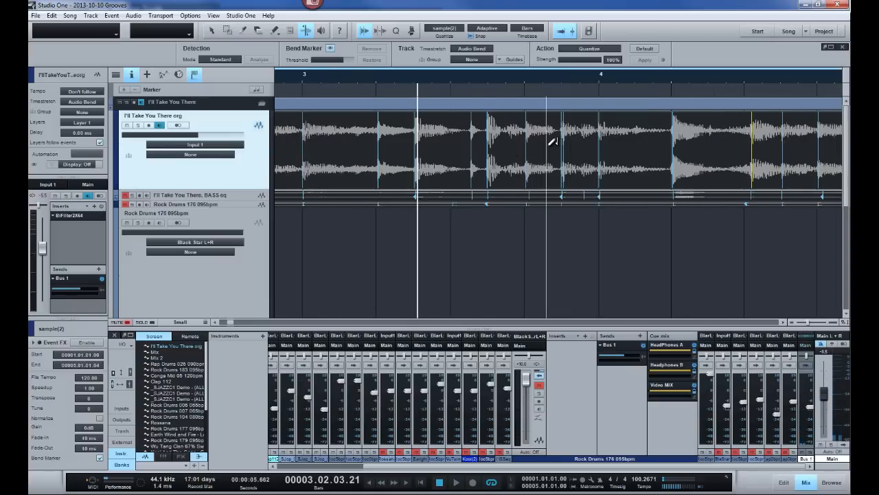
mouse_move(565, 149)
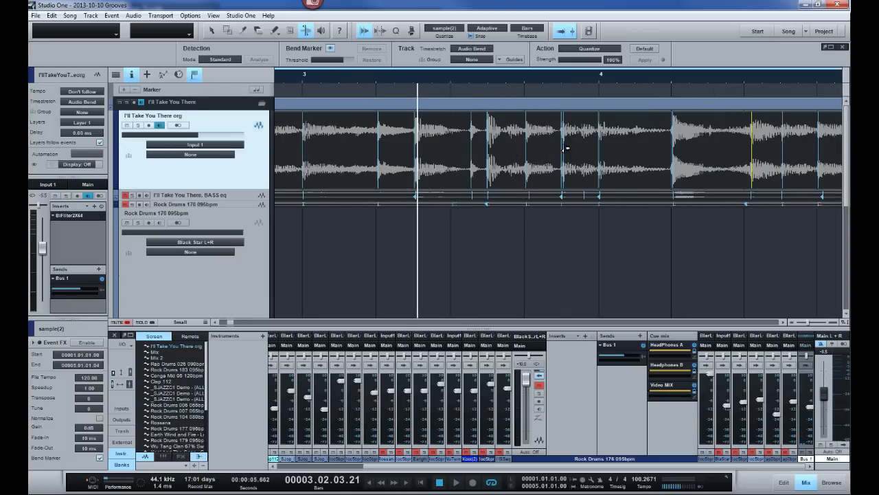
Bring up the event actions menu for the I'll Take You There audio clip.
right_click(564, 144)
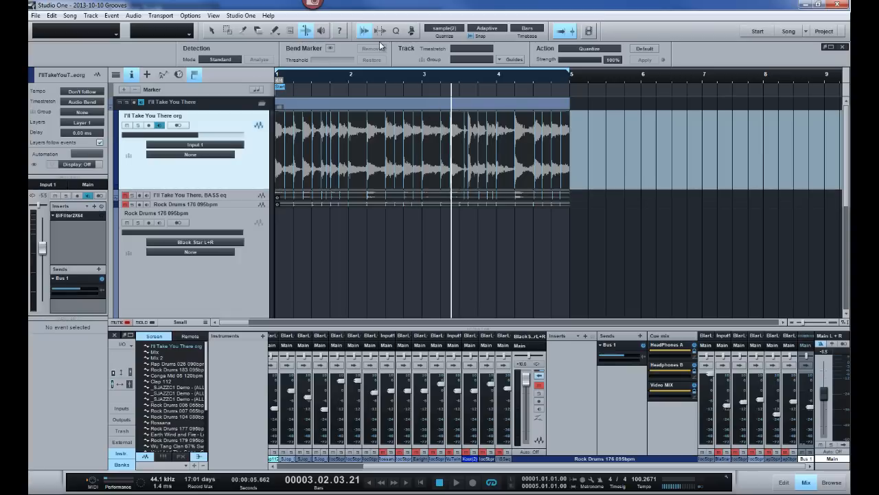
Show the Quantize panel's Groove section for the selected I'll Take You There event.
left_click(395, 31)
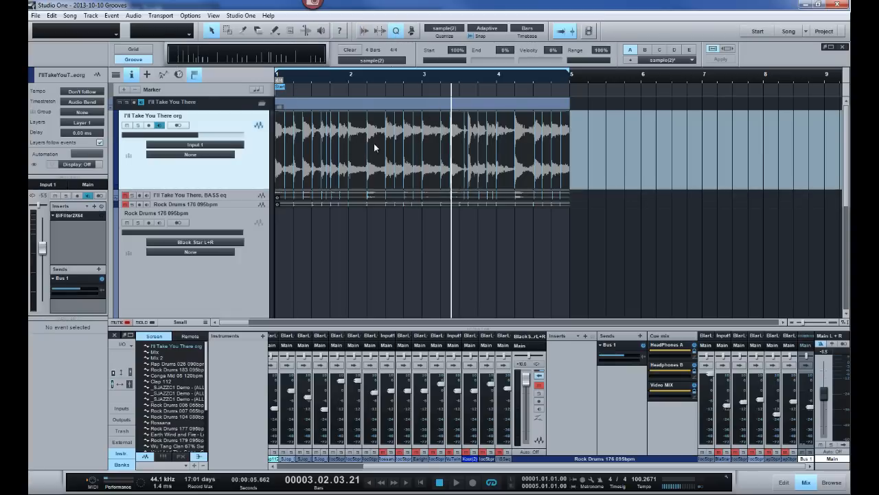
left_click(371, 148)
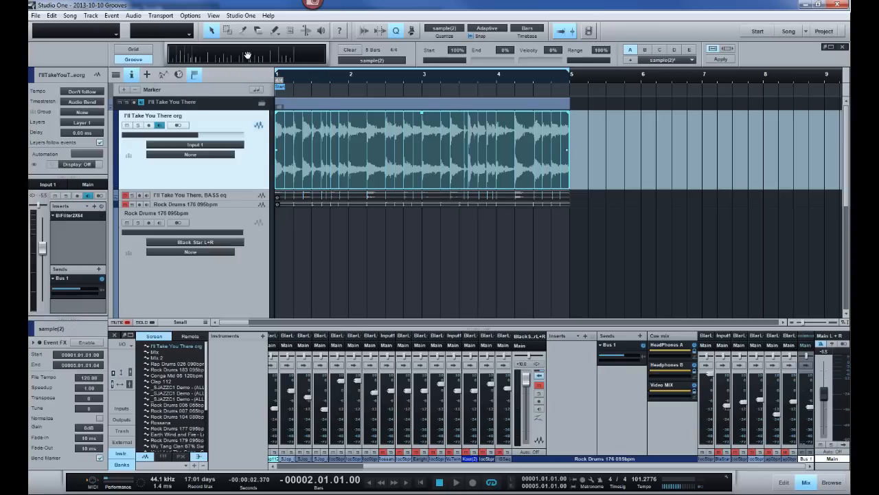
mouse_move(235, 204)
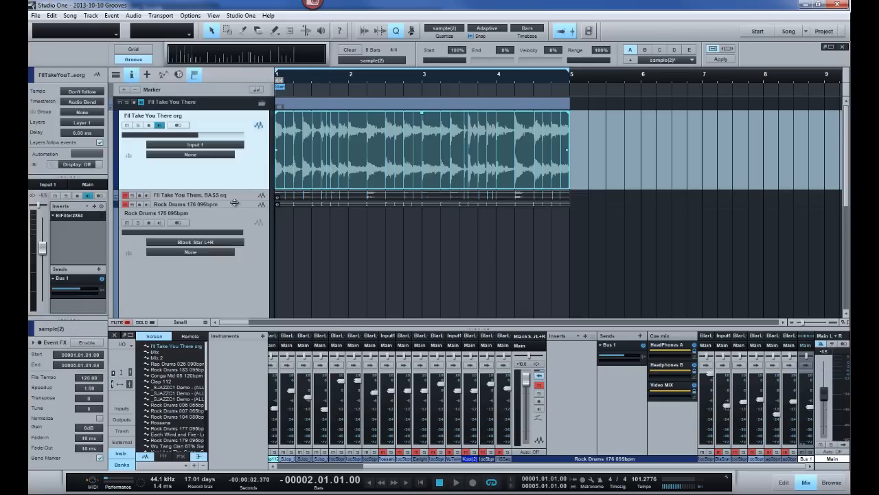
left_click(814, 464)
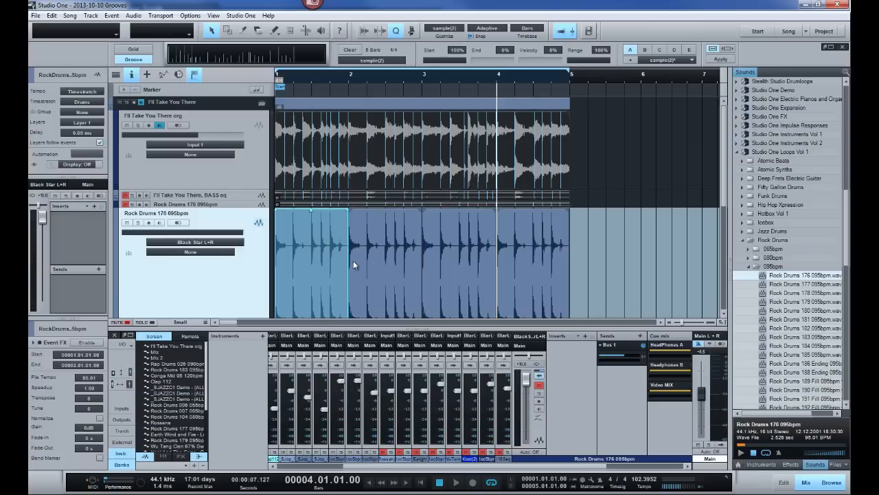
mouse_move(250, 77)
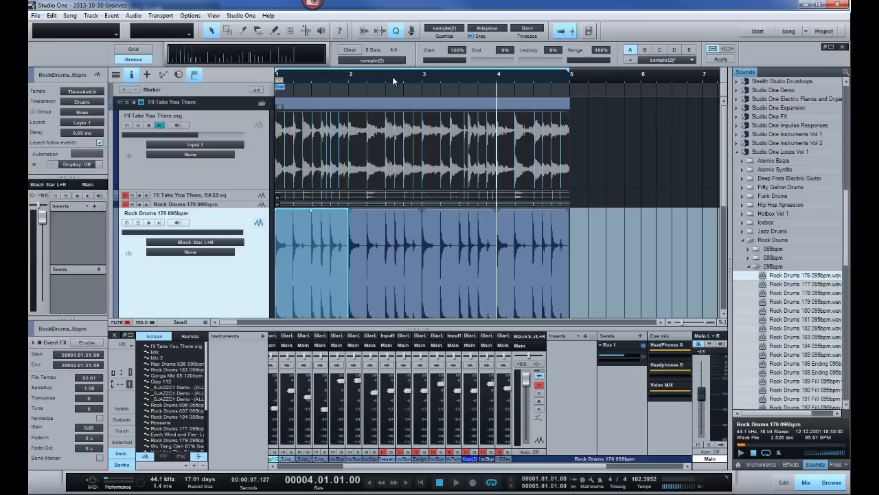
mouse_move(414, 104)
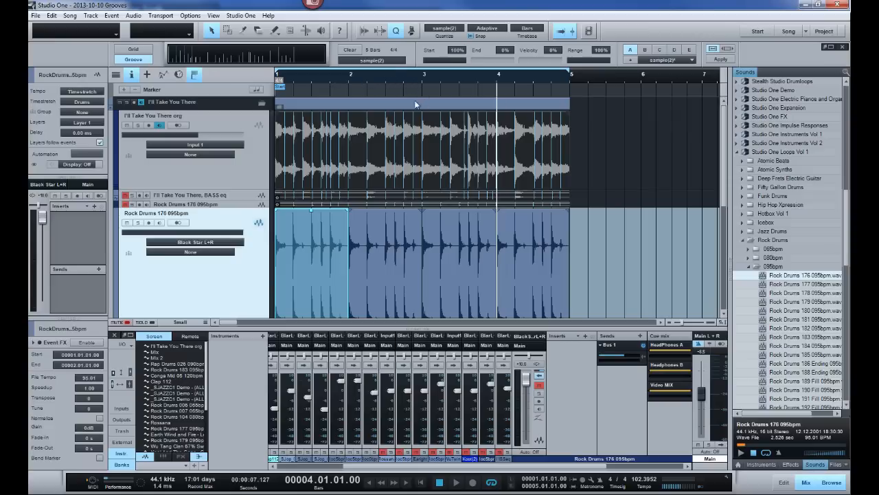
mouse_move(378, 264)
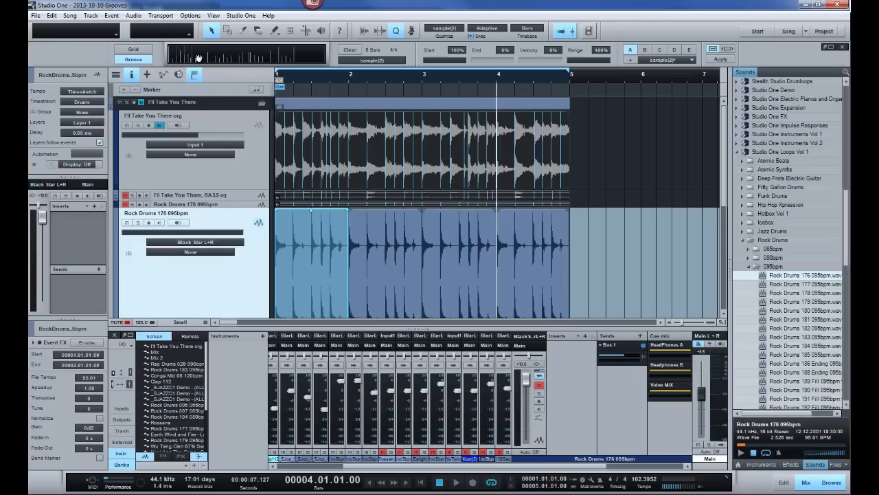
mouse_move(322, 189)
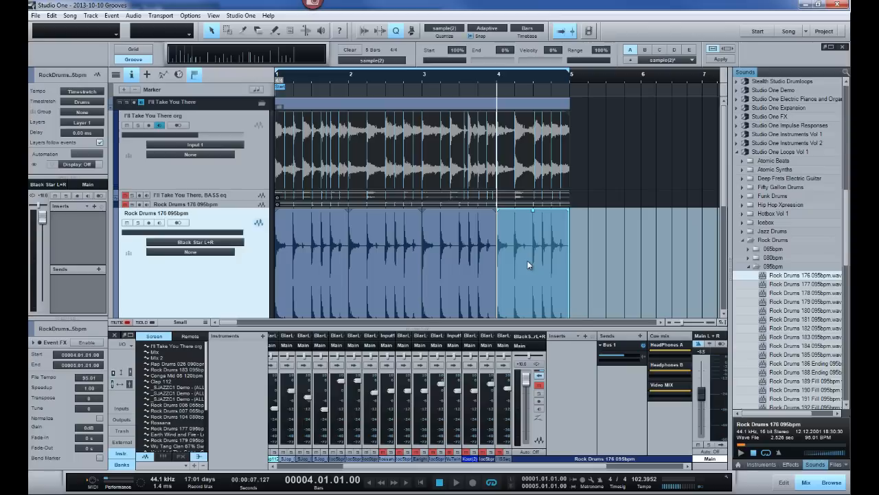
mouse_move(319, 77)
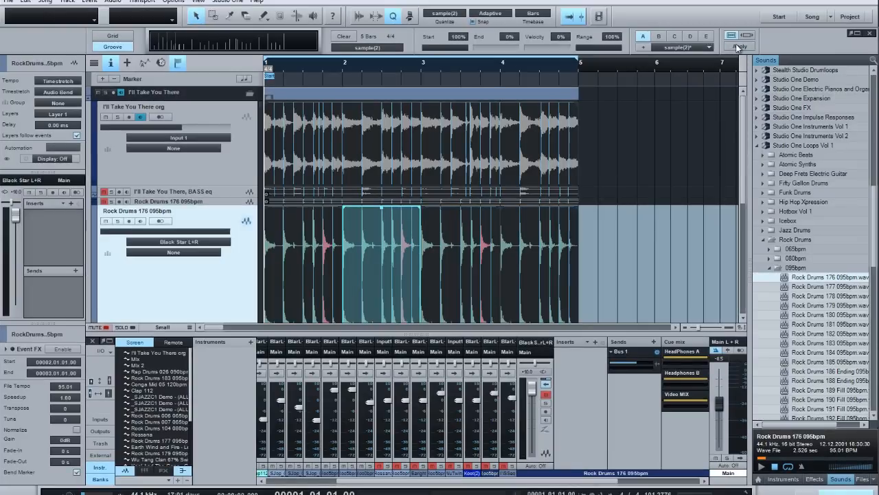
mouse_move(590, 178)
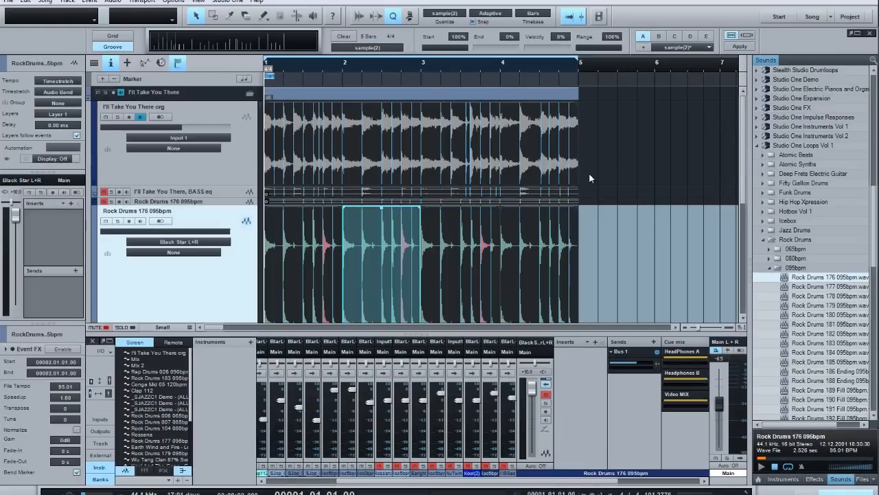
mouse_move(525, 236)
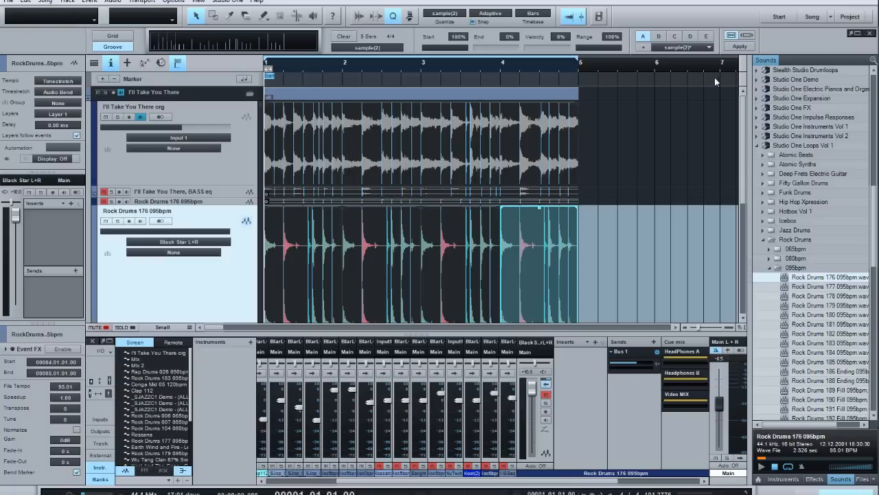
Select the first part of the Rock Drums 176 loop on the new track.
left_click(739, 47)
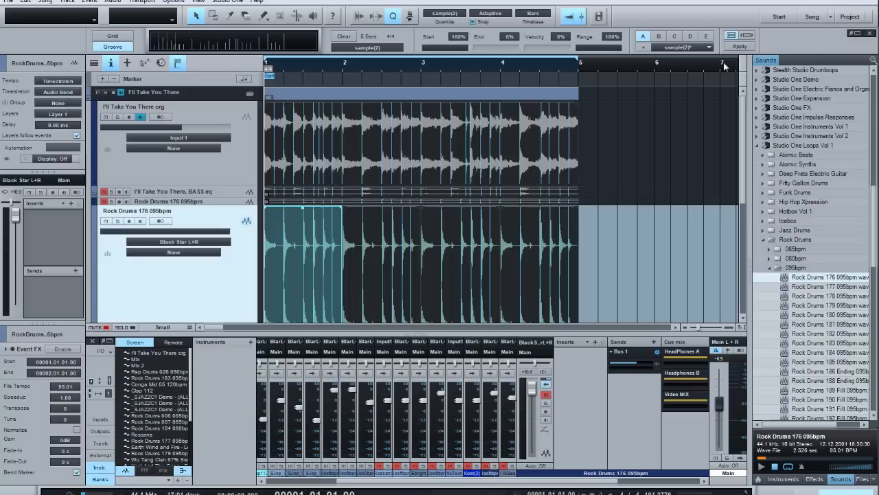
mouse_move(368, 275)
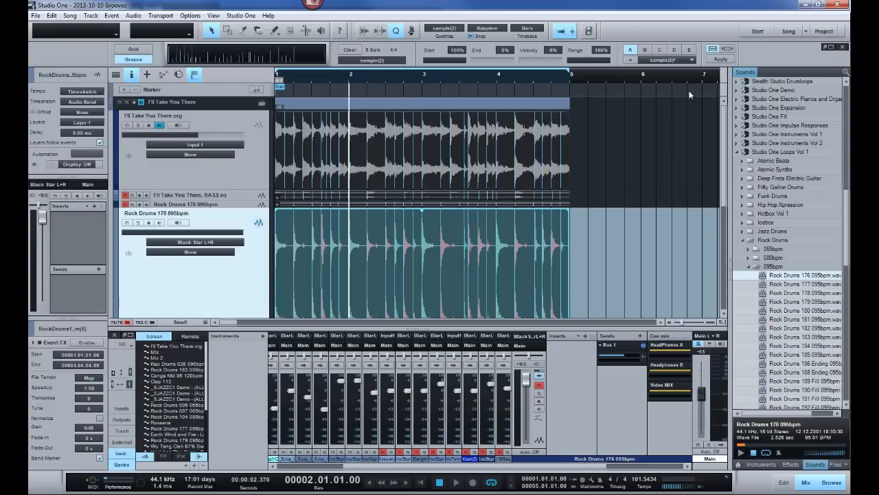
mouse_move(511, 237)
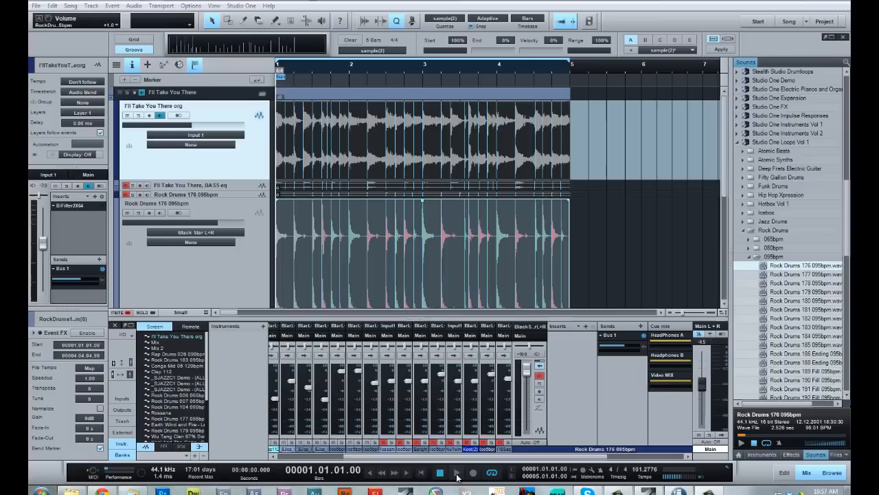
Apply the extracted I'll Take You There groove to the selected Rock Drums events.
left_click(455, 472)
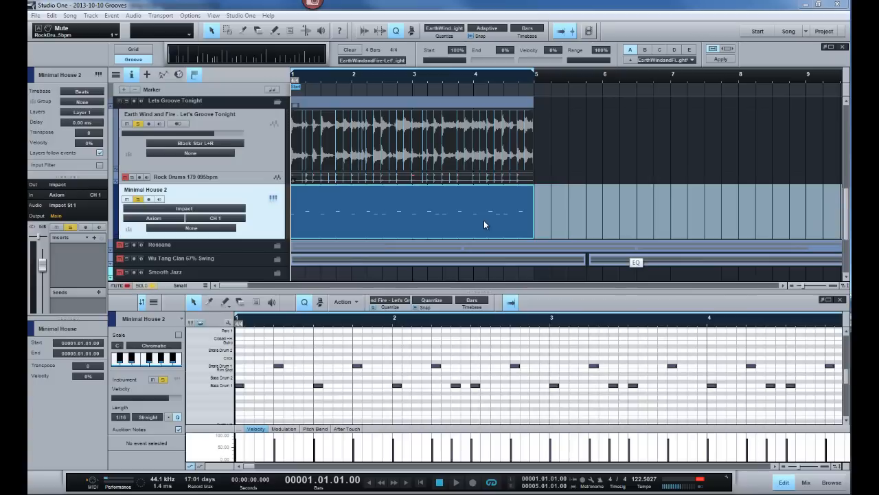
mouse_move(503, 309)
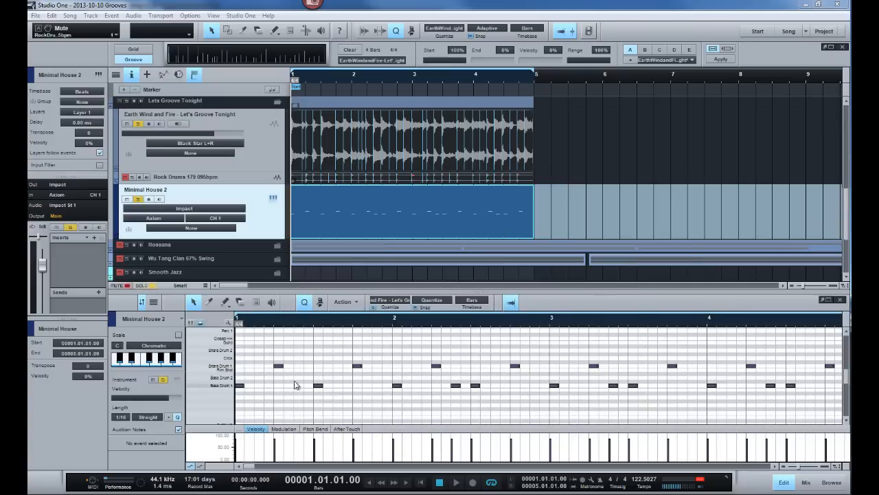
mouse_move(750, 390)
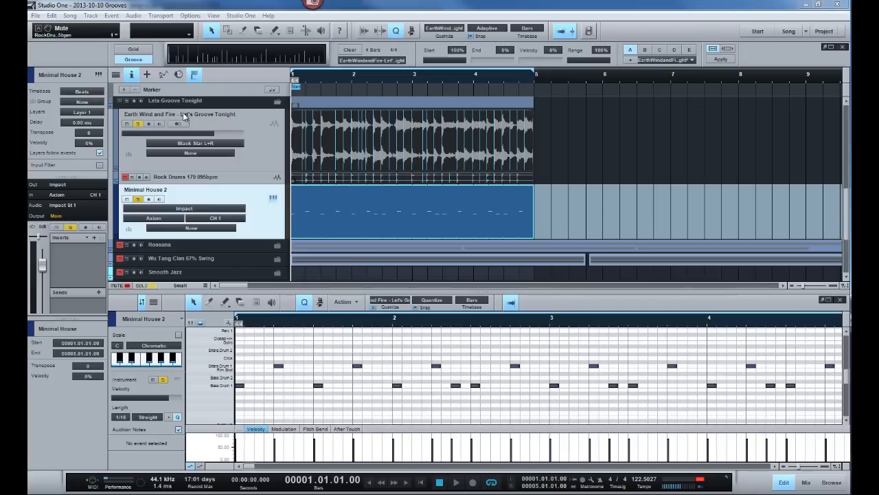
mouse_move(524, 325)
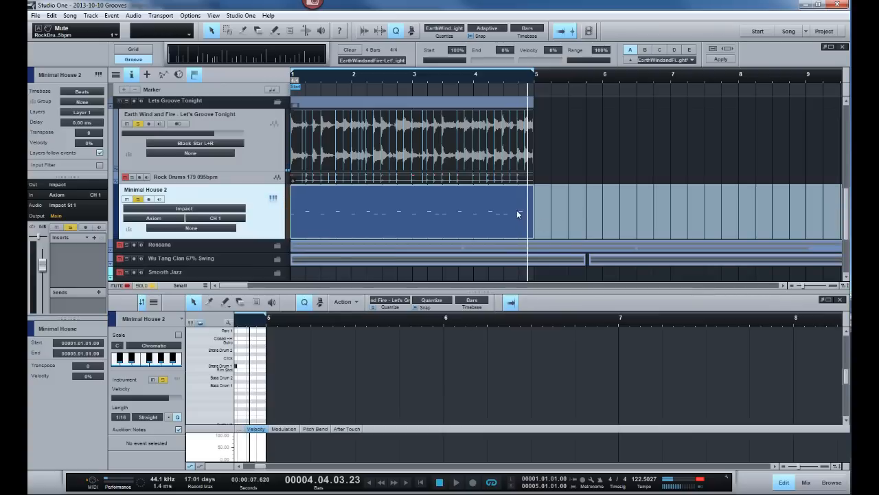
mouse_move(410, 173)
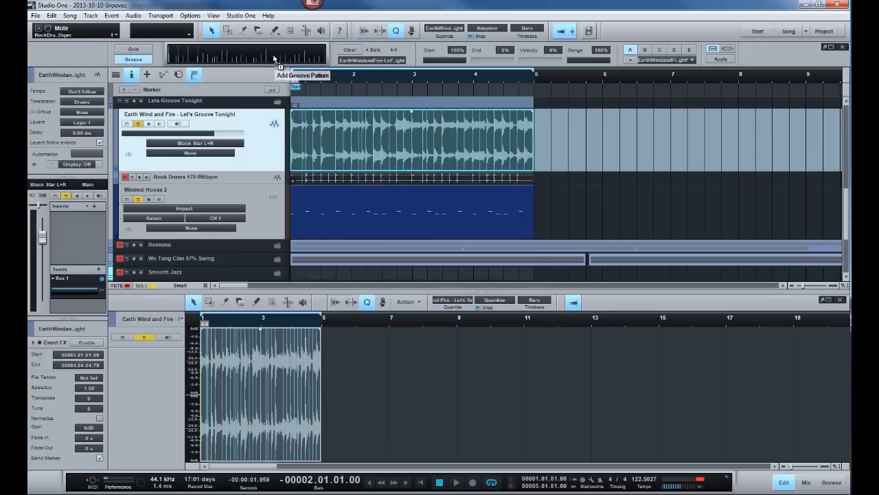
mouse_move(619, 125)
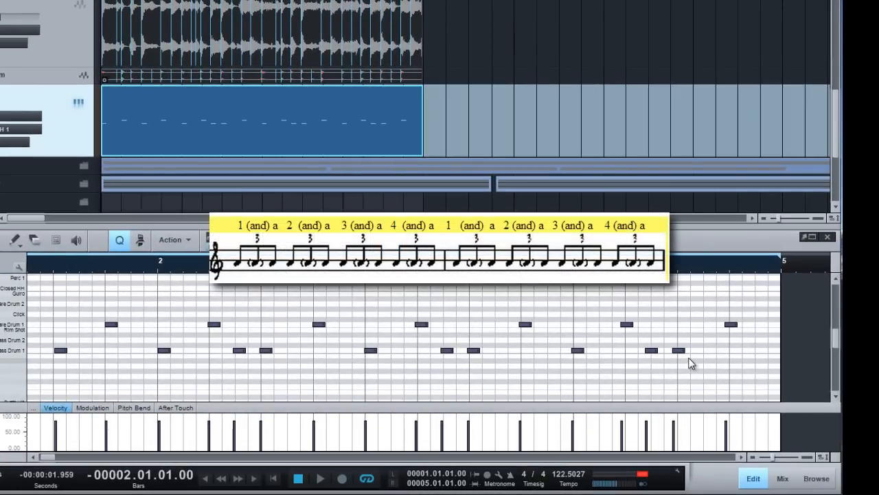
mouse_move(658, 360)
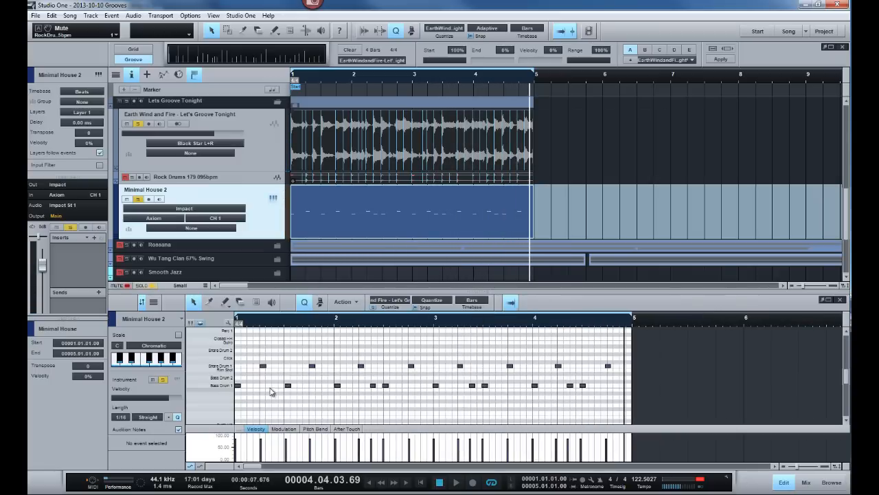
mouse_move(770, 341)
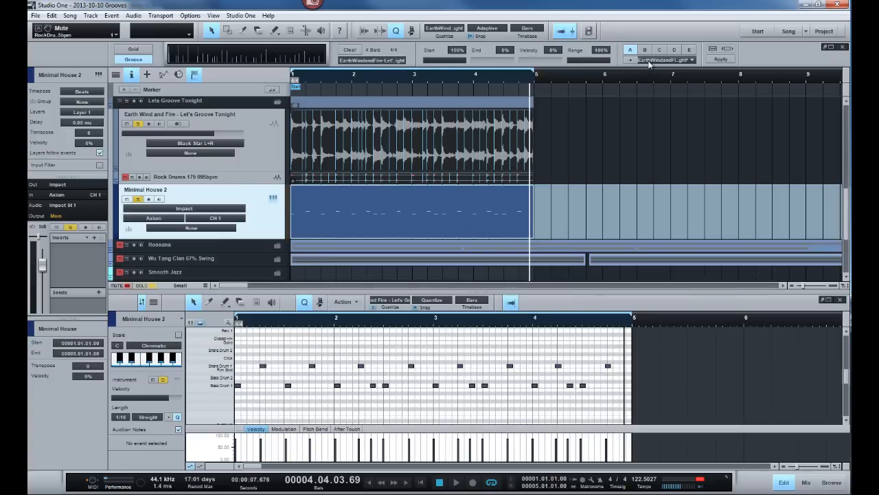
mouse_move(632, 63)
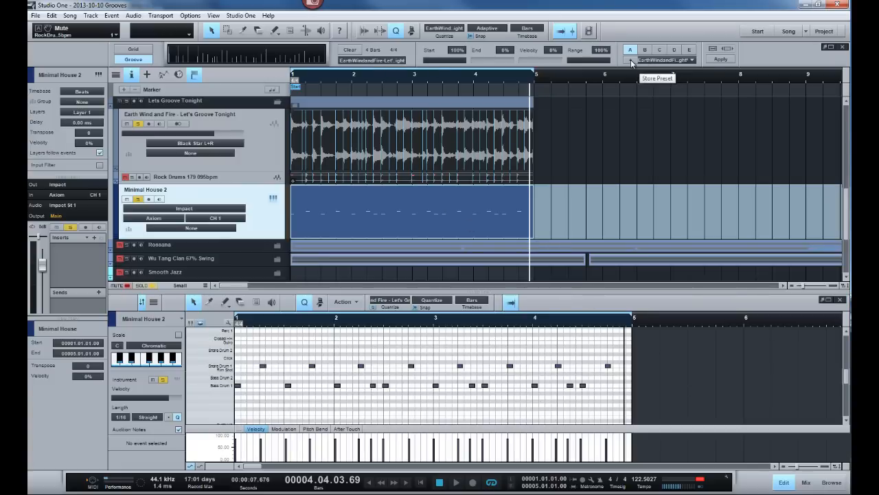
Store the Let's Groove Tonight groove as a quantize preset.
left_click(632, 63)
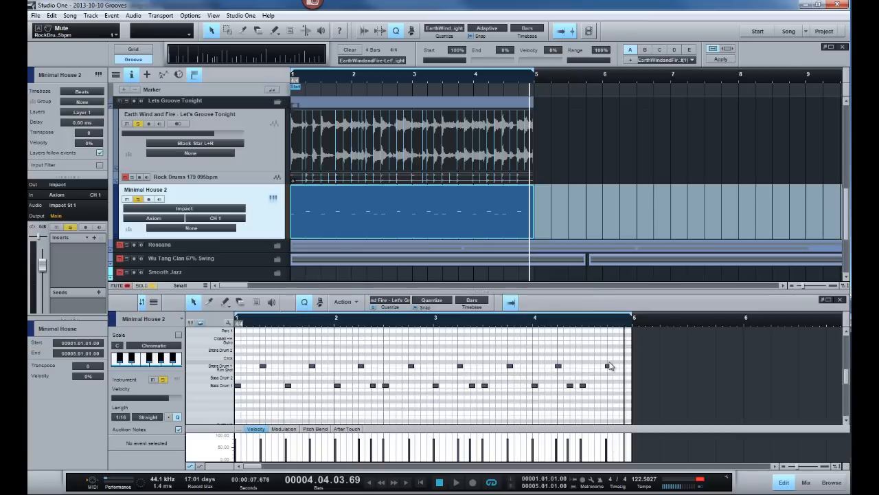
mouse_move(618, 367)
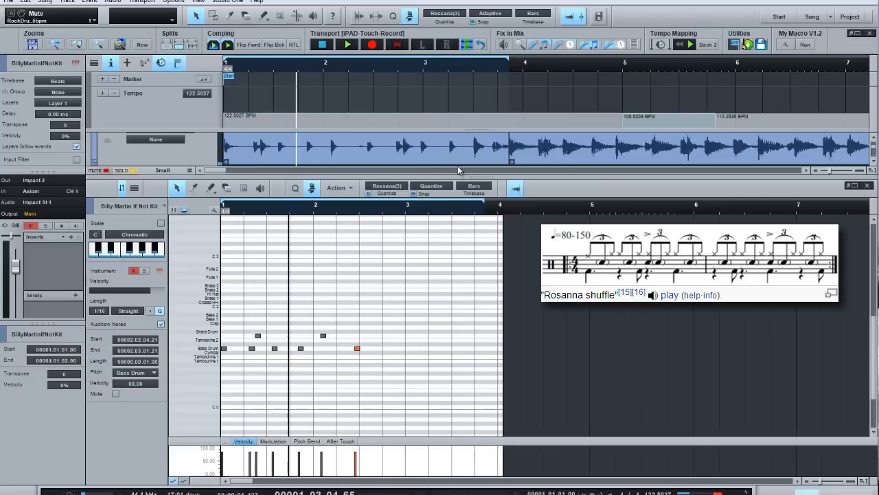
mouse_move(313, 53)
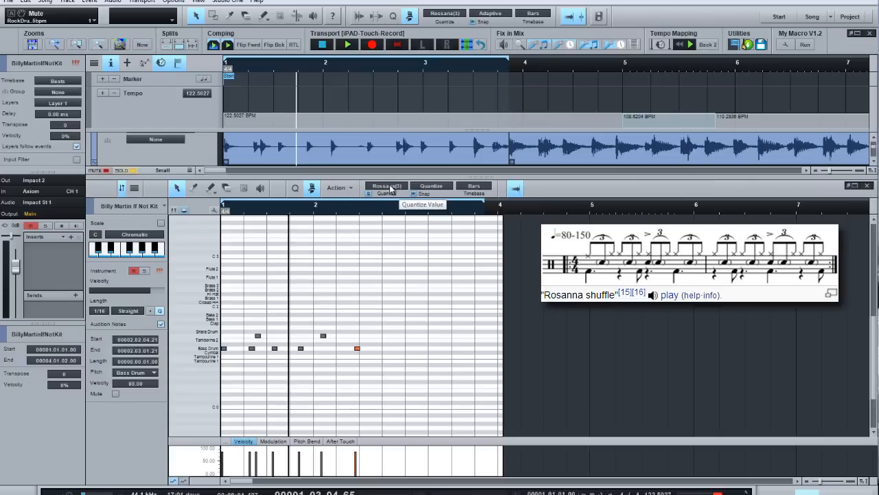
mouse_move(396, 221)
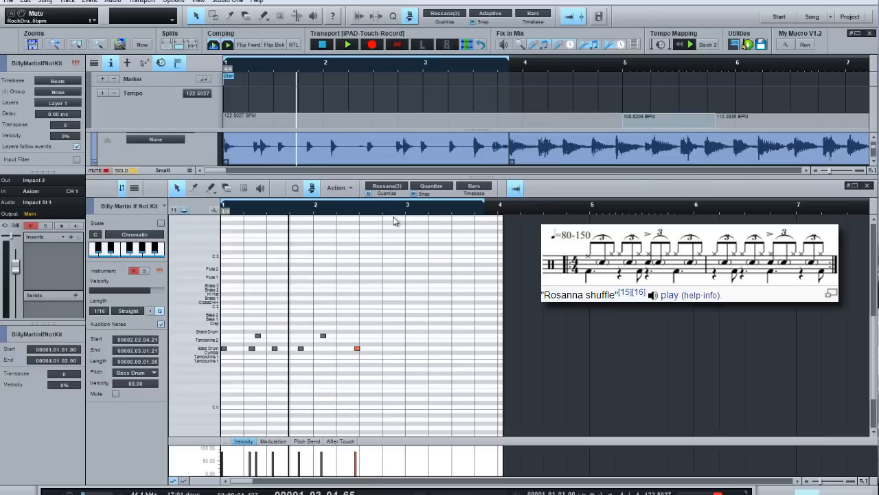
mouse_move(369, 352)
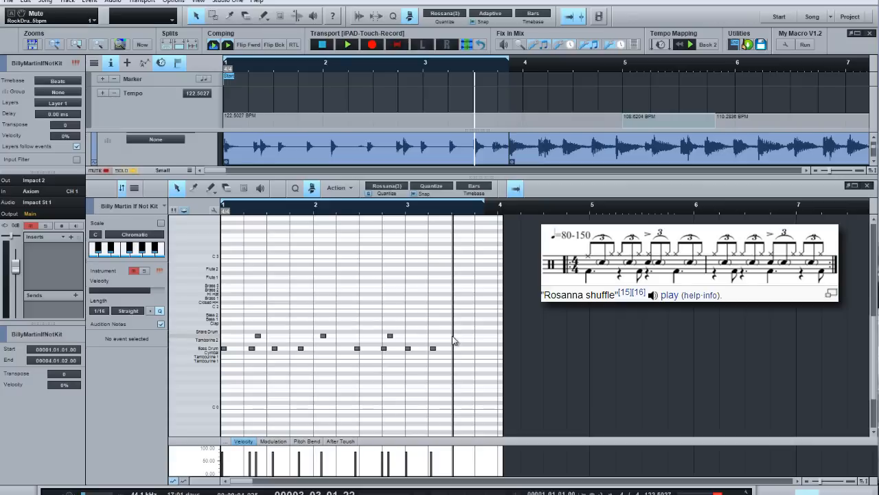
Paint a drum note near the end of bar 3 and a cymbal note in bar 3.
left_click(456, 336)
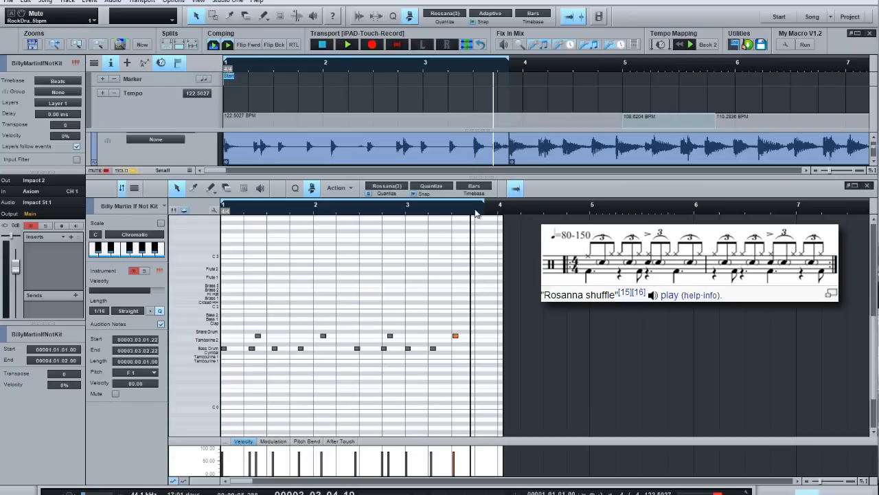
mouse_move(473, 340)
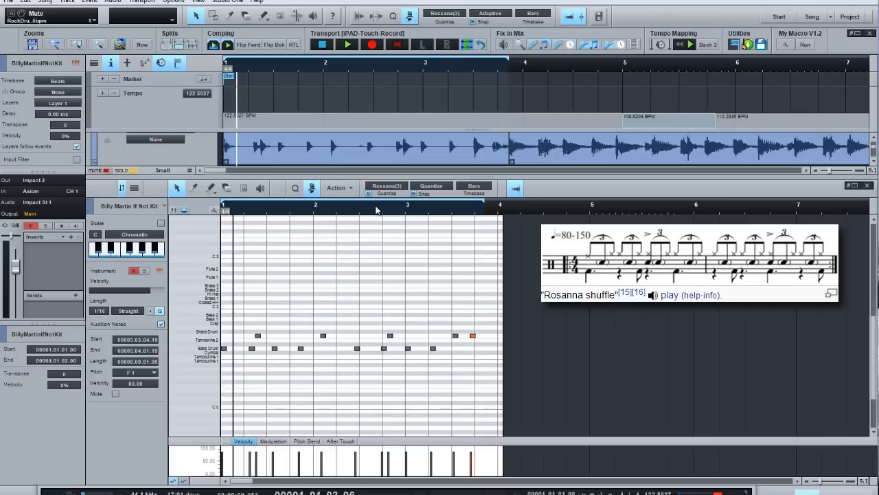
mouse_move(440, 343)
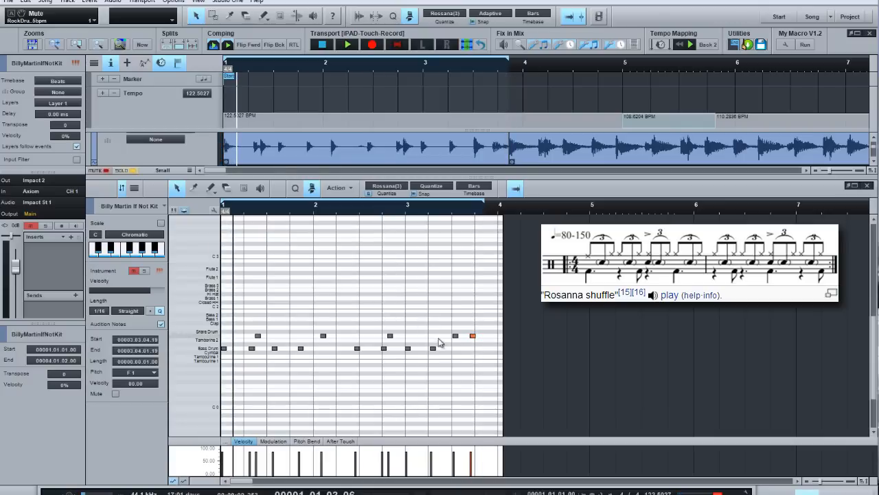
mouse_move(434, 209)
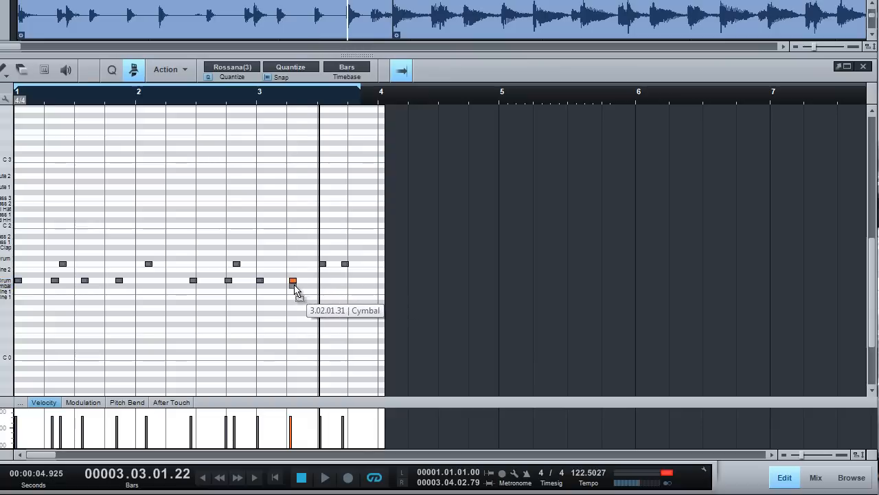
left_click(346, 477)
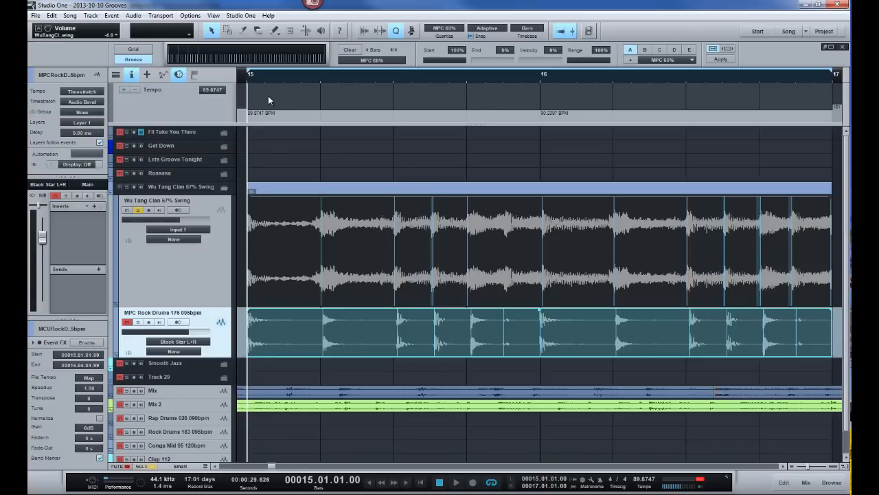
mouse_move(278, 85)
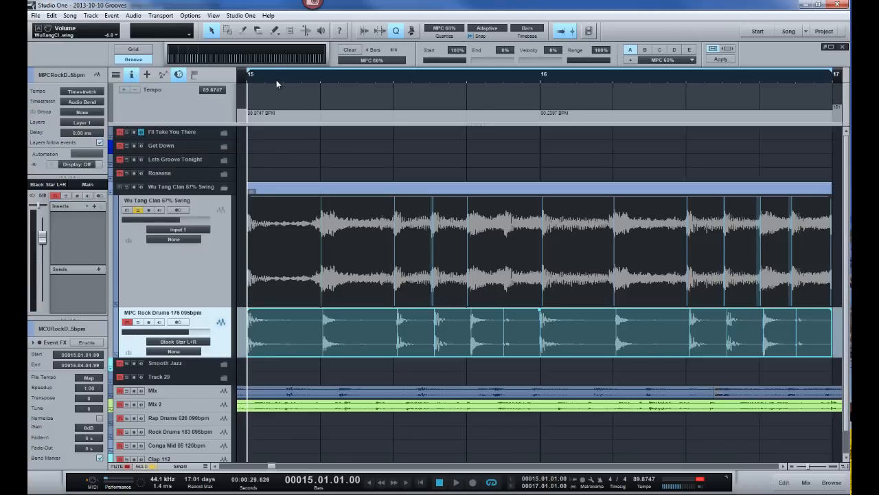
Select the MPC Rock Drums 176 BPM event with the MPC 60% groove preset loaded.
left_click(456, 481)
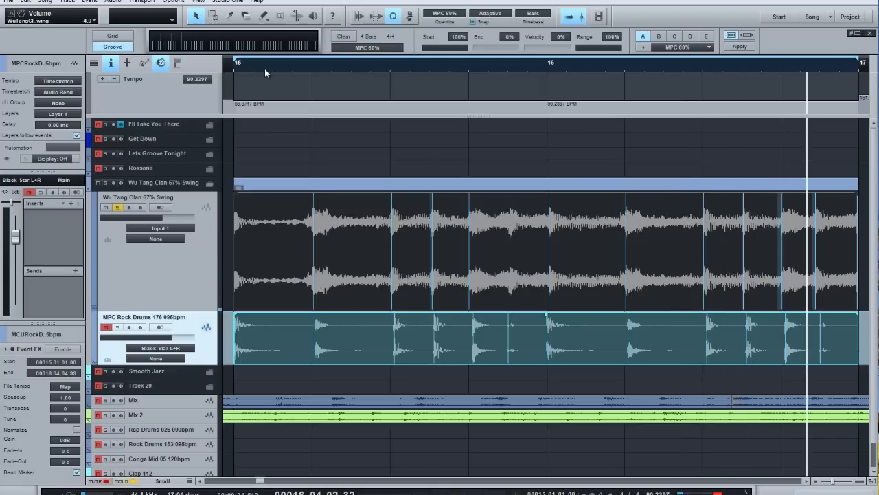
mouse_move(288, 173)
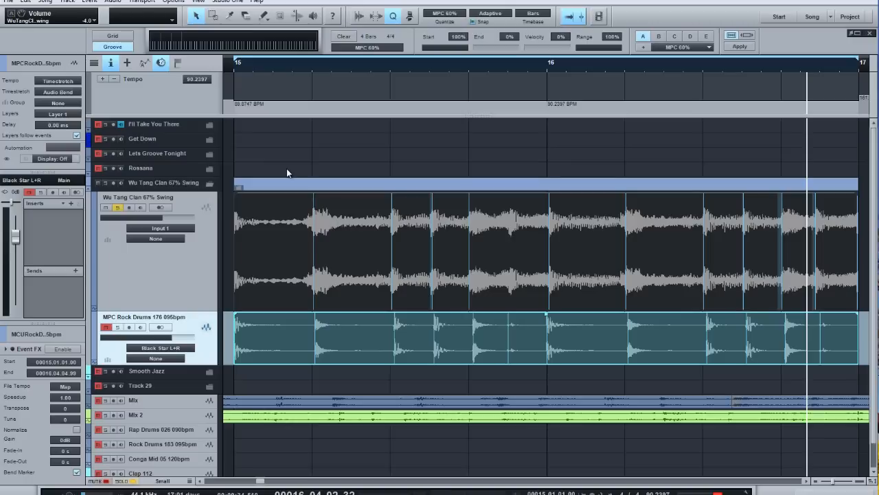
mouse_move(284, 126)
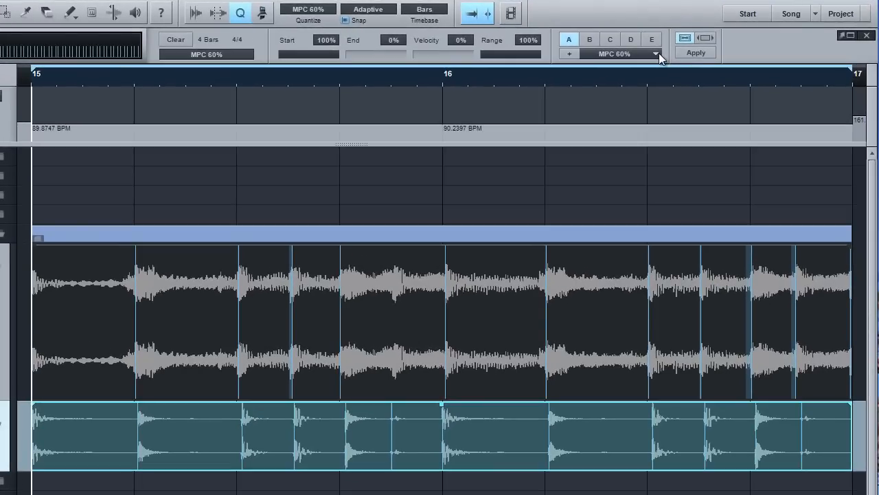
Apply the MPC60 'MPC 75%' swing preset to the drum loop, then undo back to original timing.
left_click(657, 53)
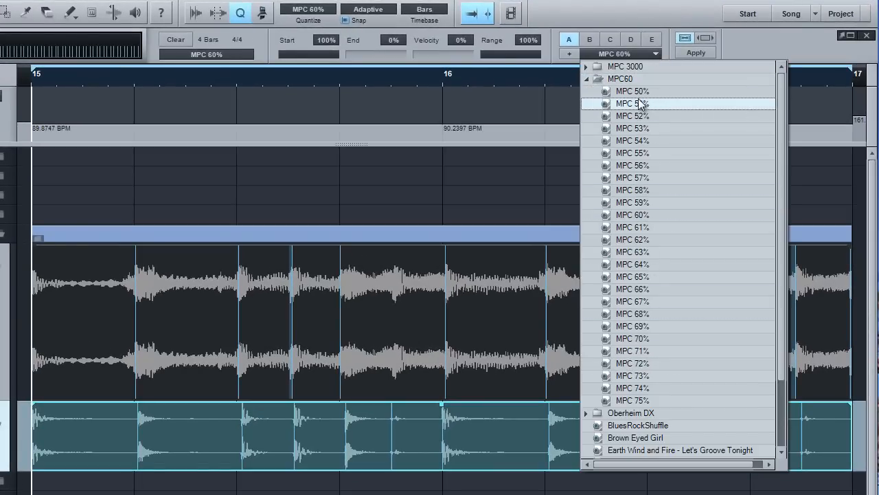
mouse_move(632, 91)
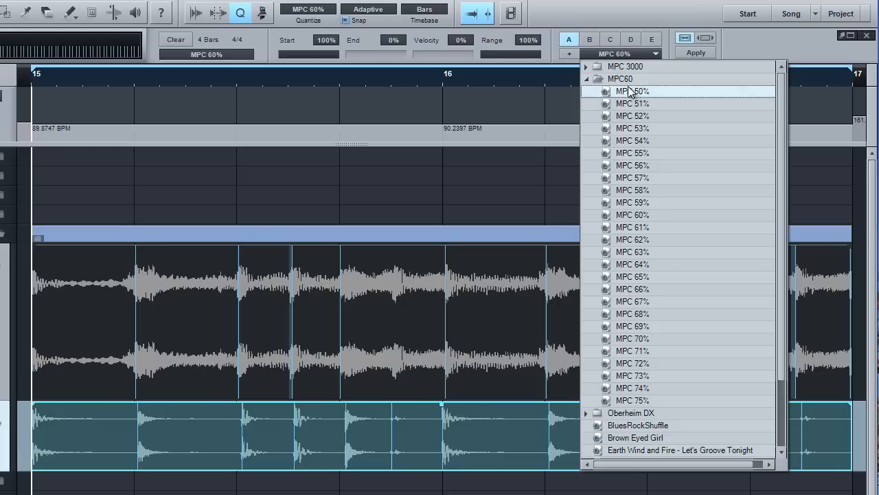
left_click(587, 78)
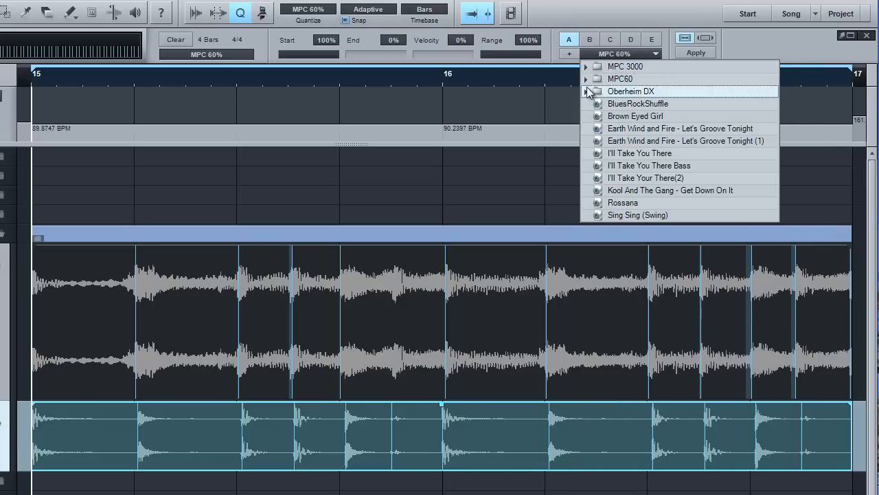
left_click(585, 90)
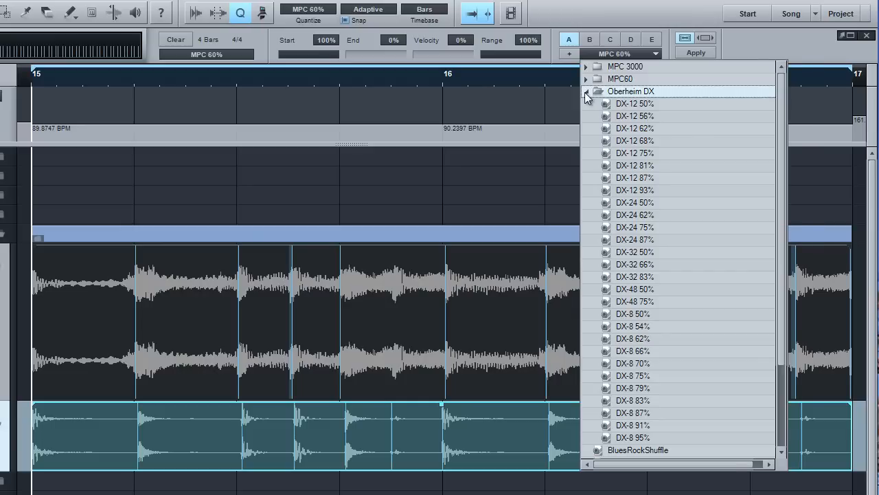
left_click(585, 78)
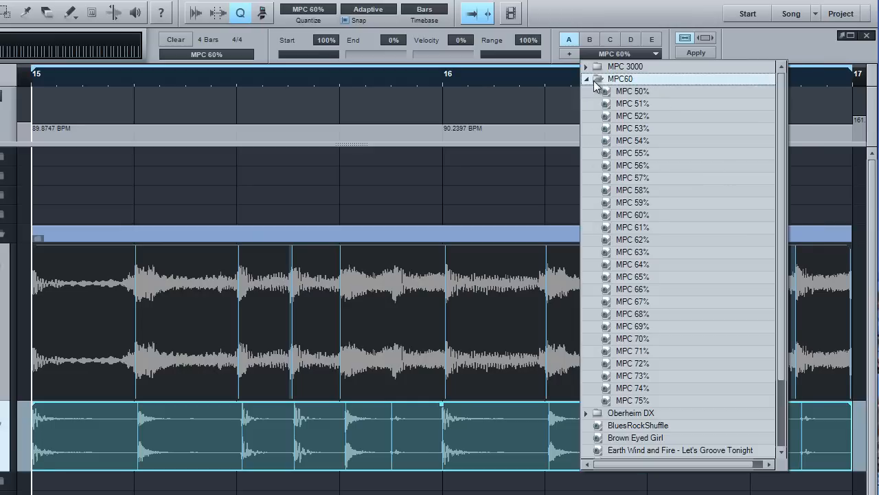
left_click(632, 401)
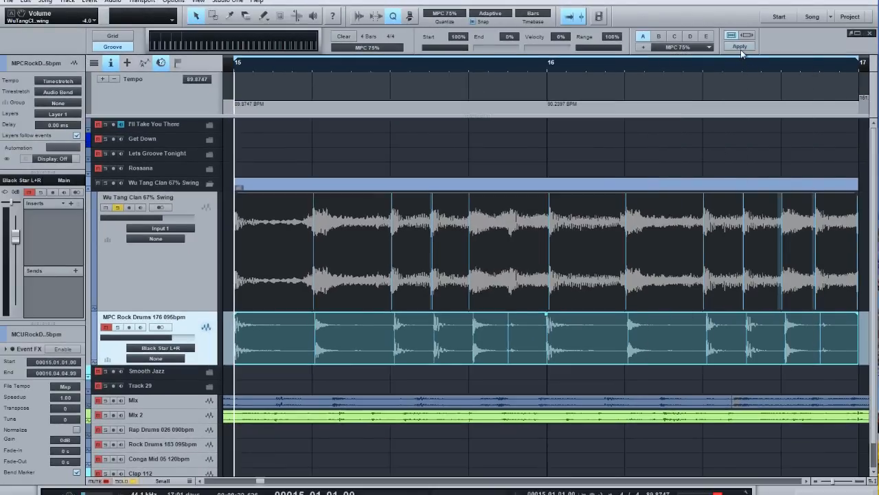
left_click(740, 47)
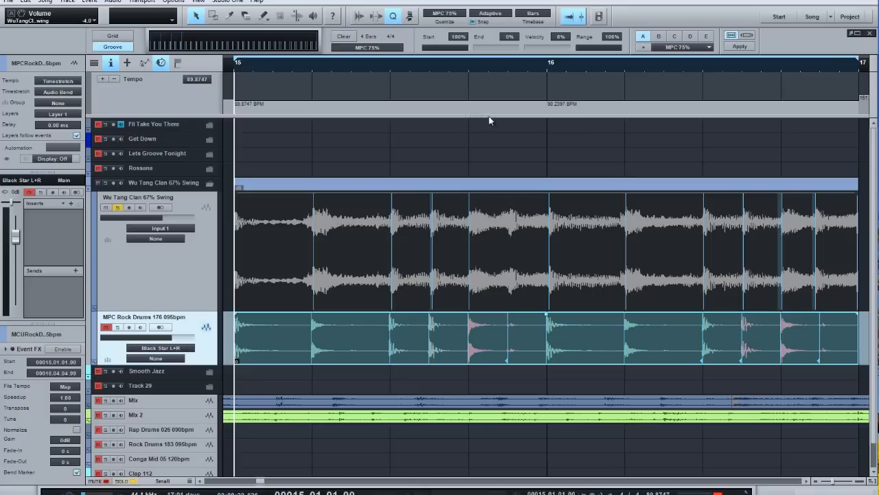
mouse_move(442, 220)
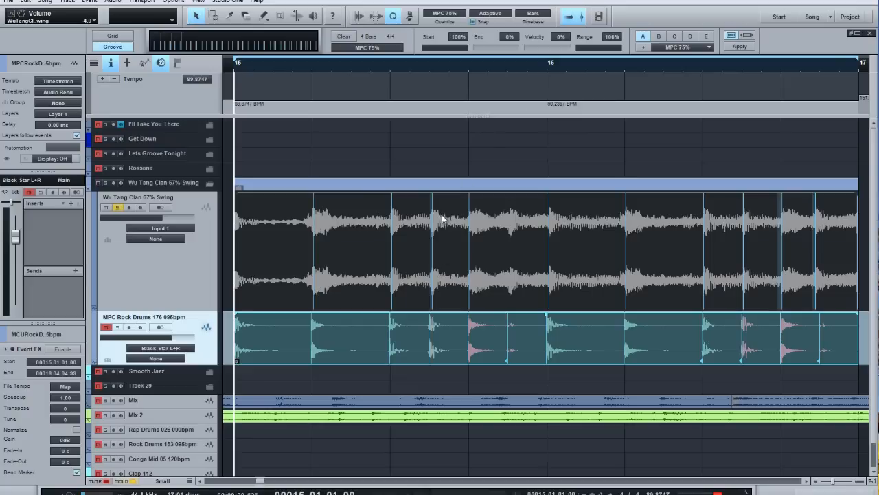
key("shift+q")
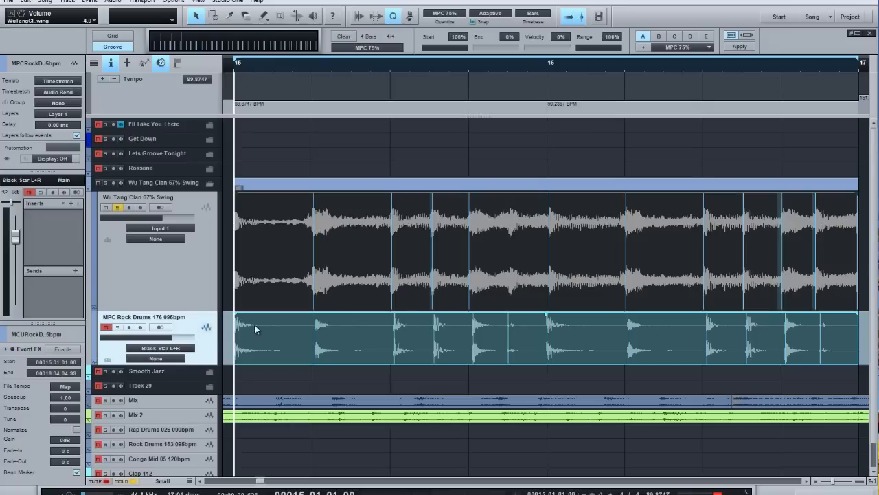
mouse_move(692, 341)
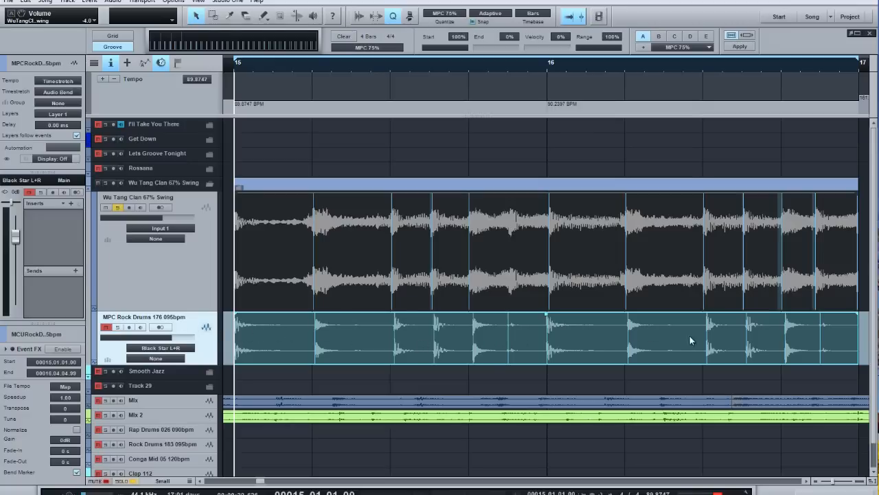
mouse_move(577, 355)
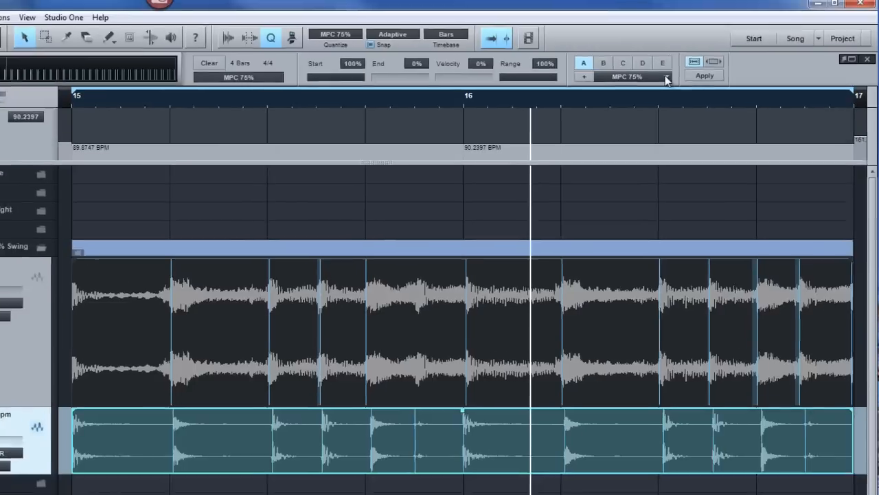
Apply the MPC60 'MPC 60%' swing preset to the MPC Rock Drums loop.
left_click(665, 77)
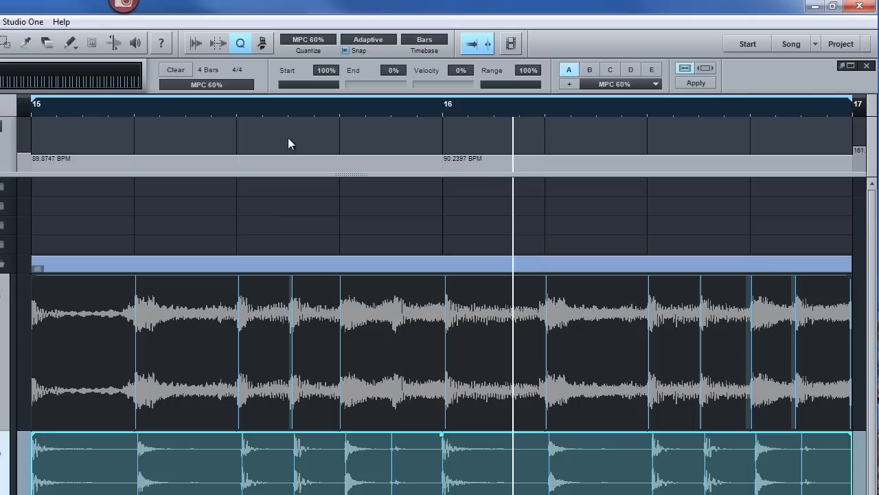
left_click(695, 82)
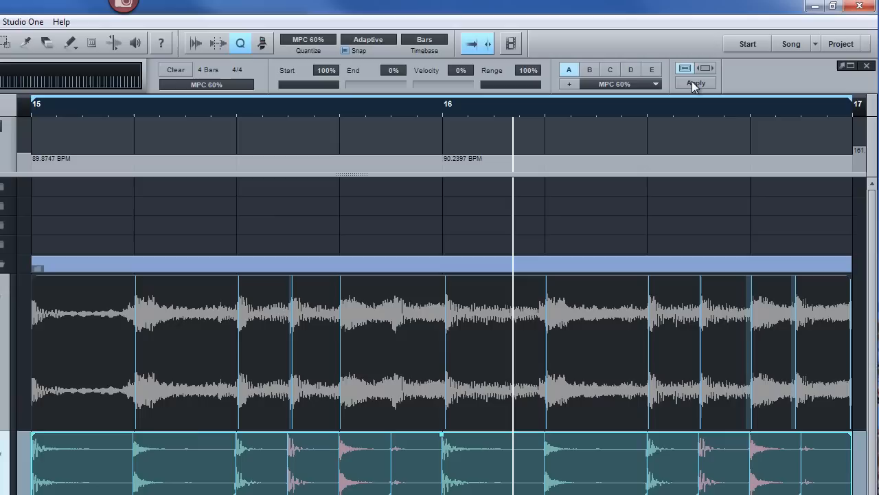
mouse_move(497, 410)
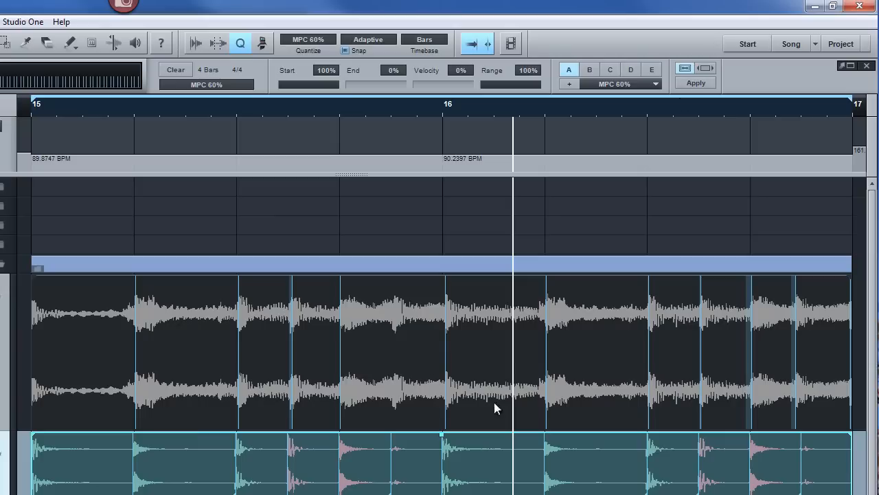
mouse_move(351, 382)
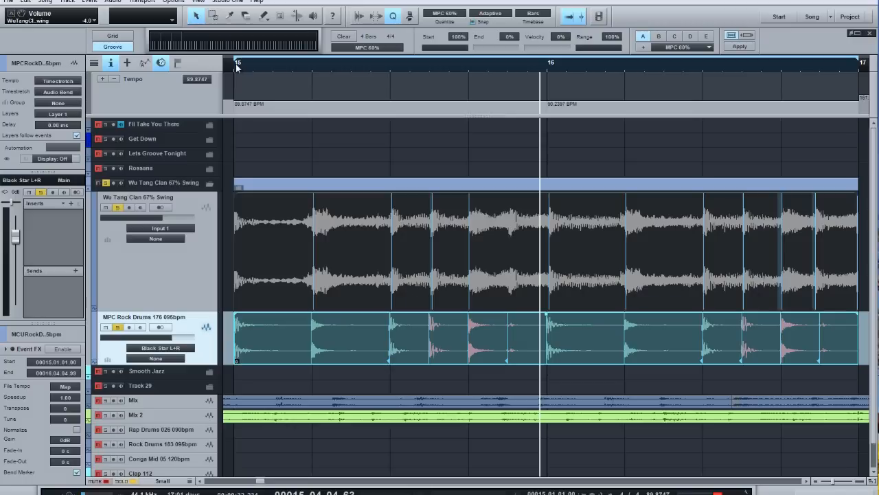
mouse_move(253, 111)
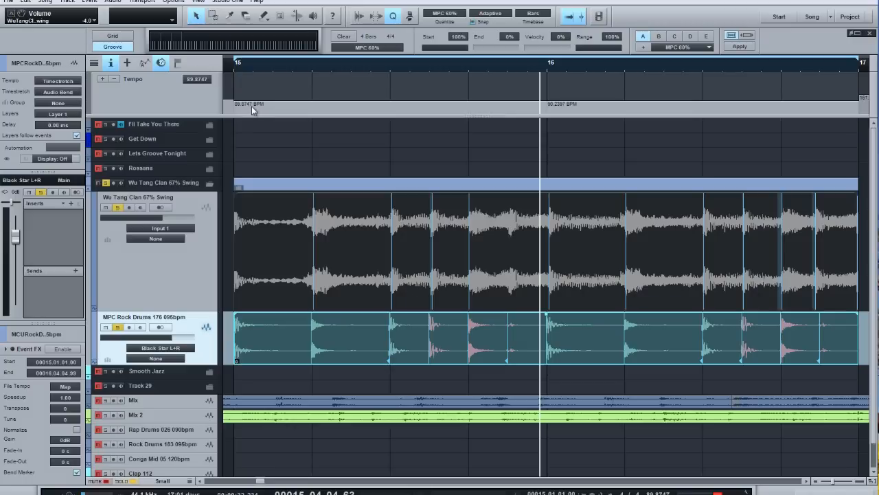
mouse_move(364, 103)
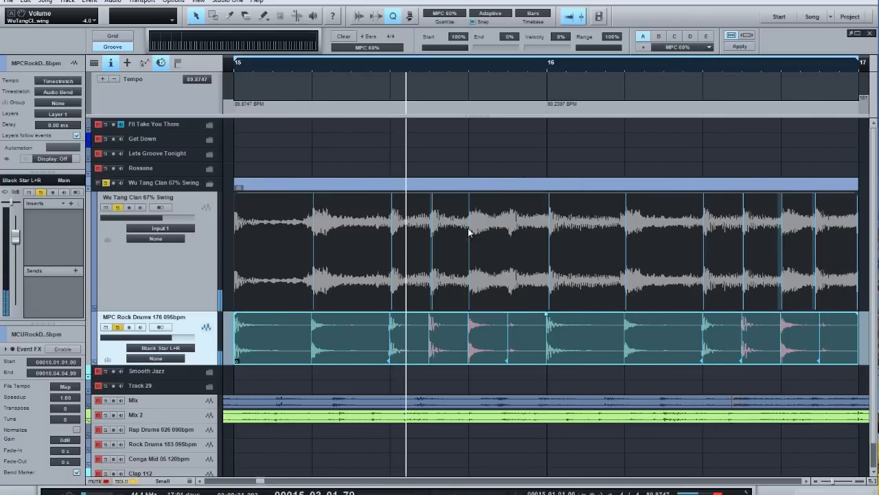
Select the Wu Tang Clan 67% Swing loop as the new groove reference.
left_click(354, 241)
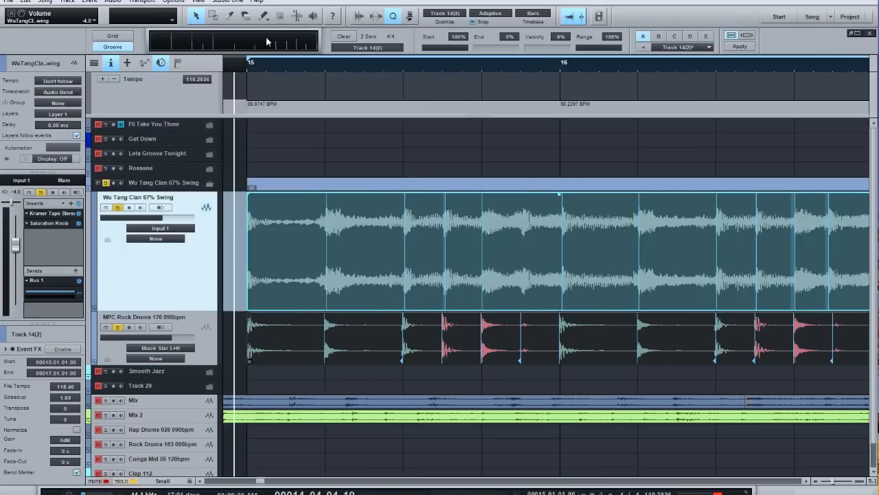
mouse_move(357, 344)
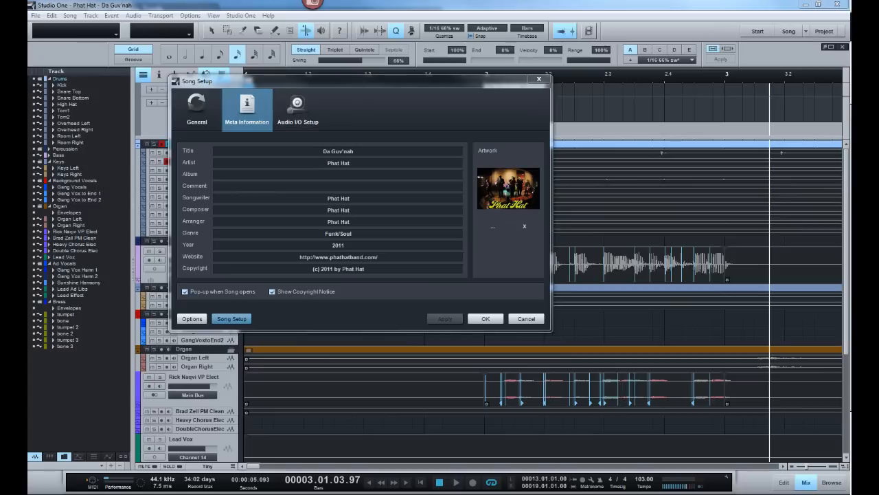
mouse_move(673, 206)
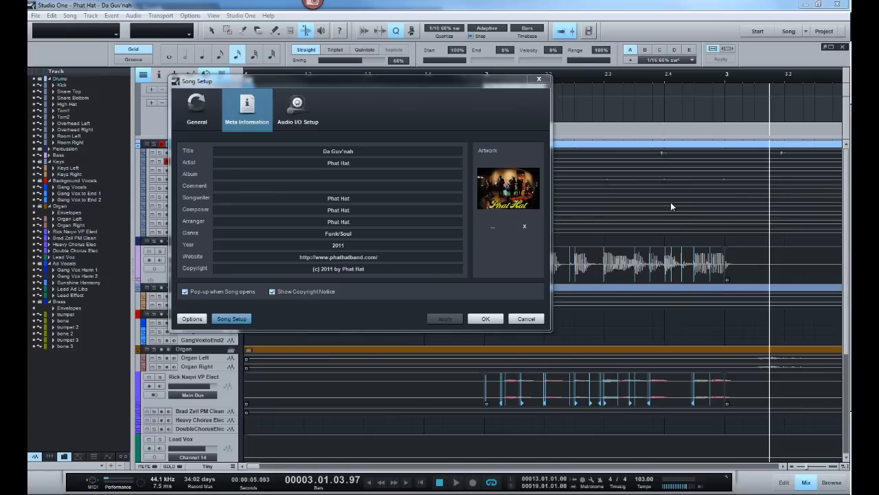
mouse_move(666, 228)
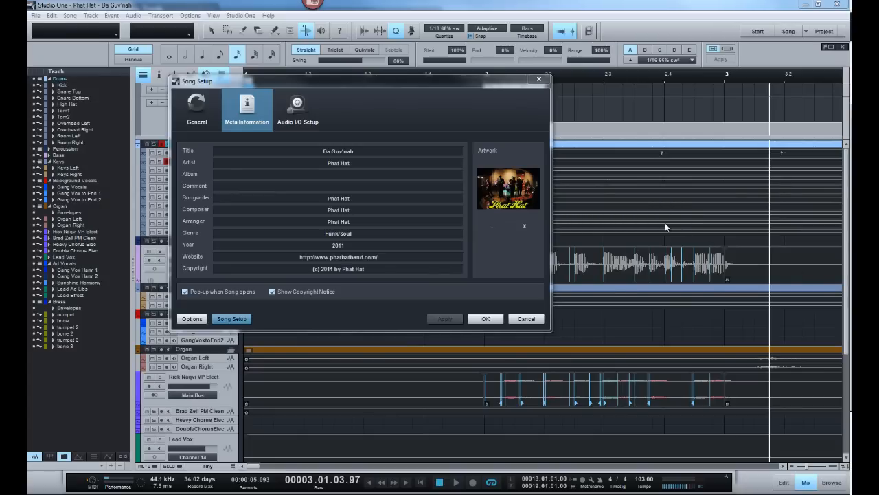
mouse_move(640, 206)
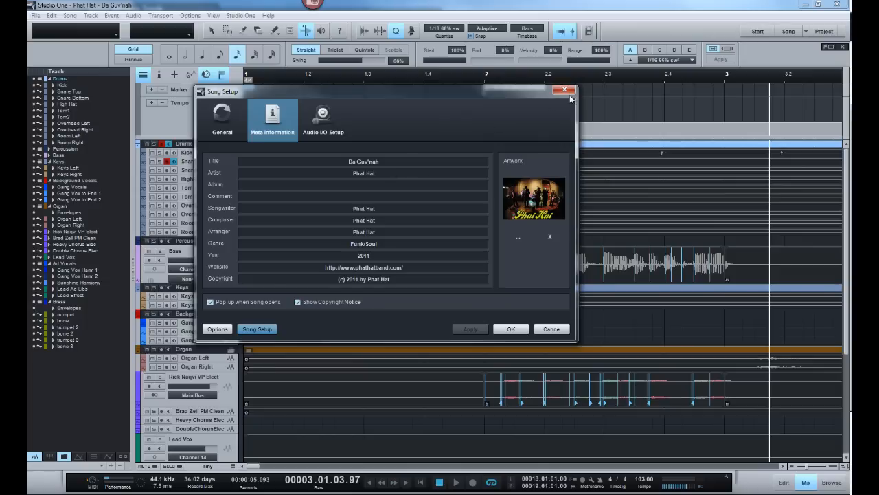
mouse_move(569, 99)
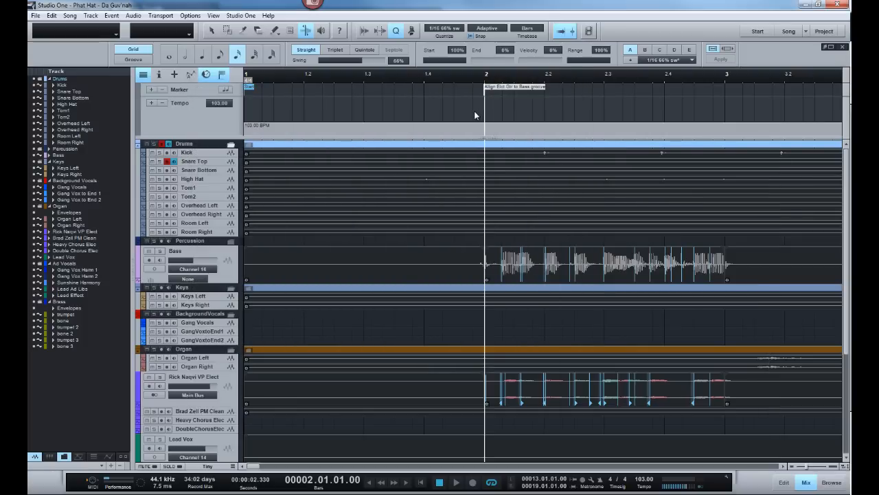
mouse_move(489, 304)
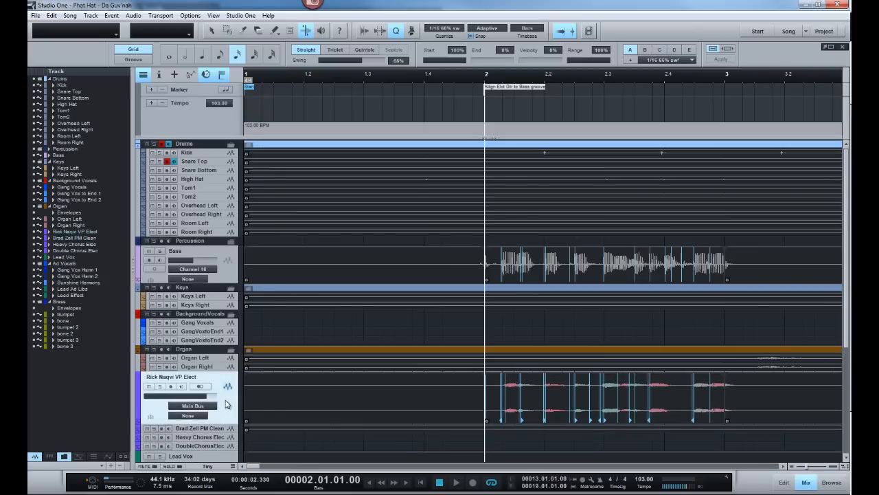
mouse_move(598, 445)
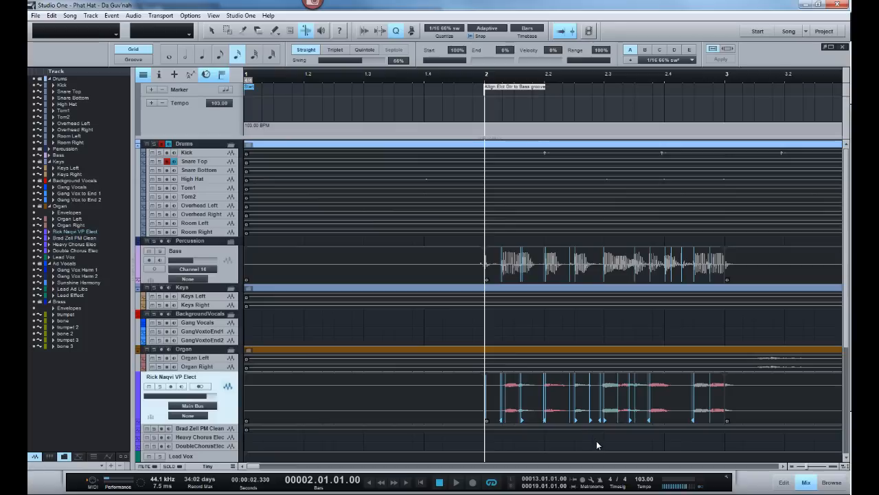
Select the Rick Nayor VP Electric keyboard part under the Organ folder at bar 2.
left_click(604, 399)
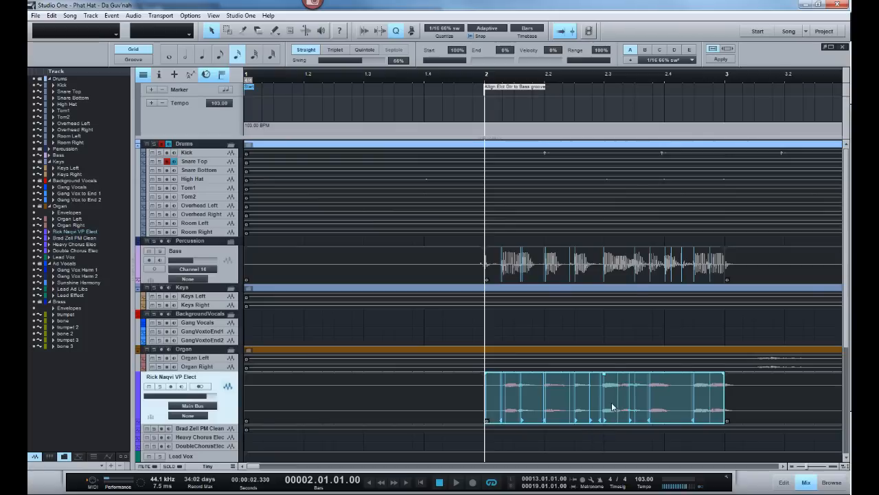
mouse_move(587, 398)
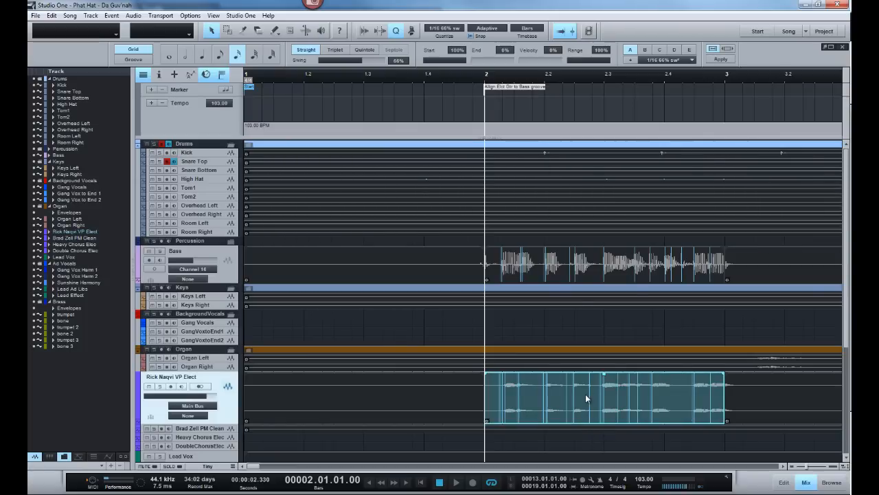
mouse_move(519, 309)
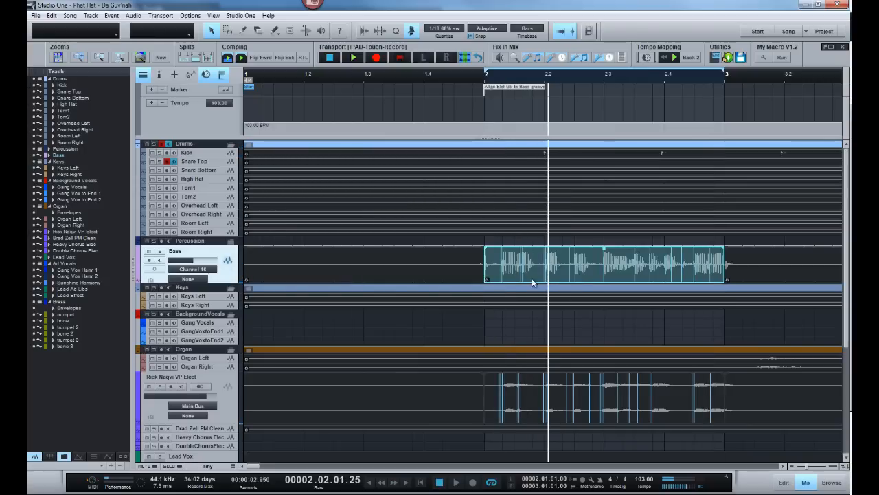
mouse_move(534, 283)
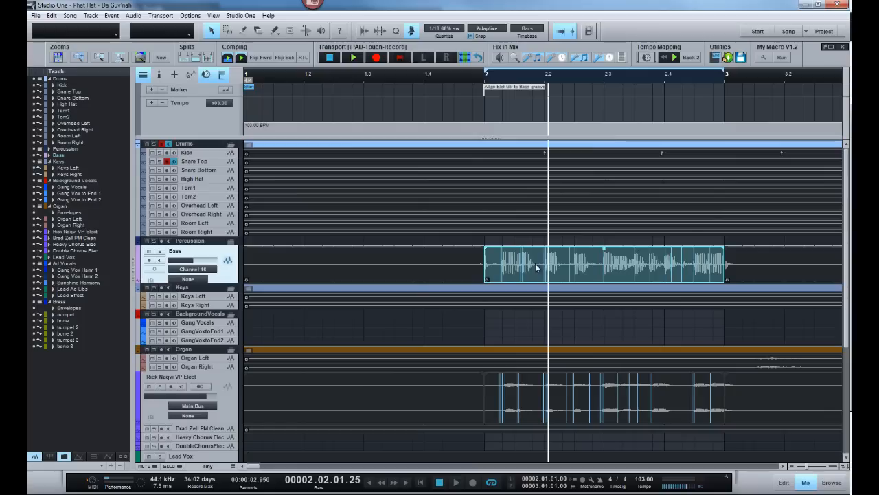
mouse_move(536, 411)
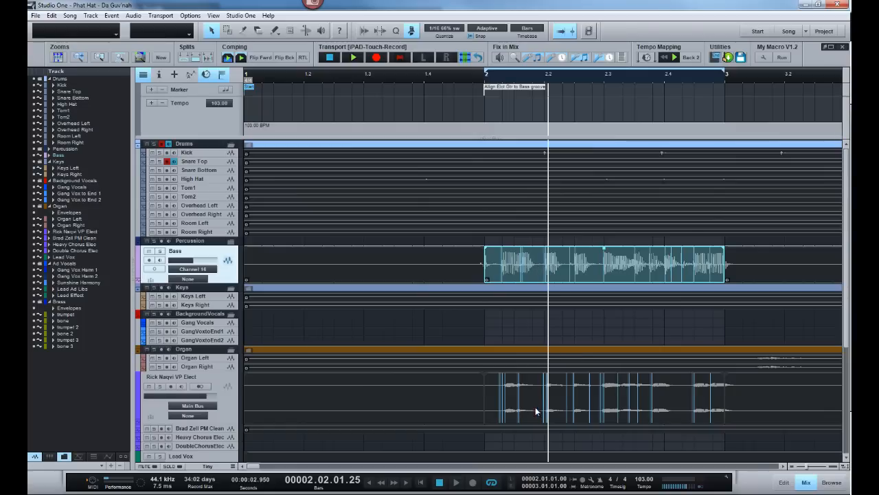
mouse_move(470, 105)
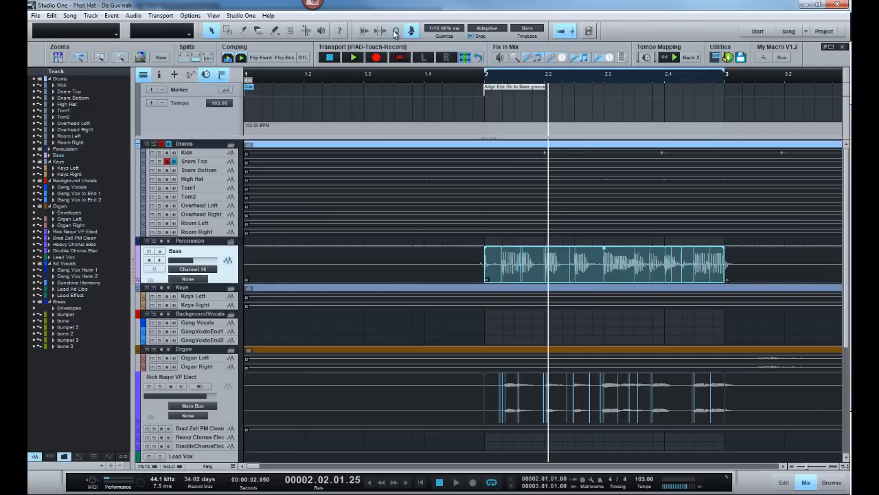
Apply the extracted bass groove to the keyboard clip under the Organ folder.
left_click(410, 30)
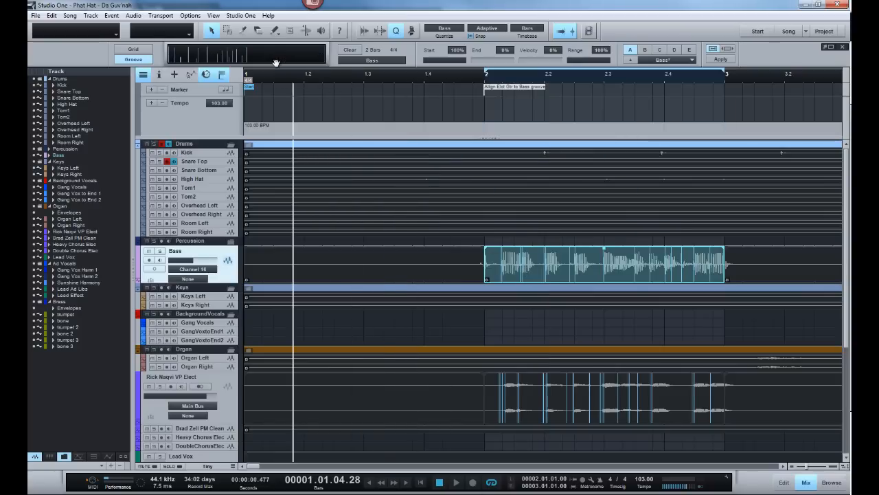
left_click(604, 397)
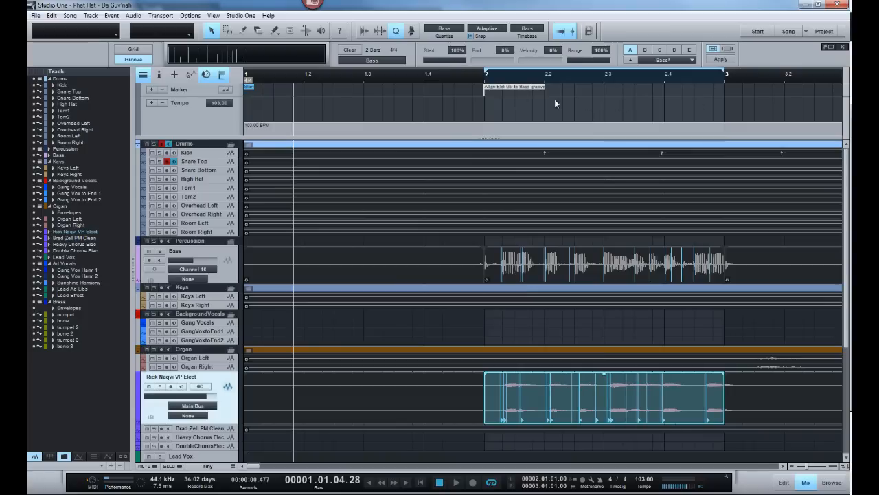
left_click(438, 481)
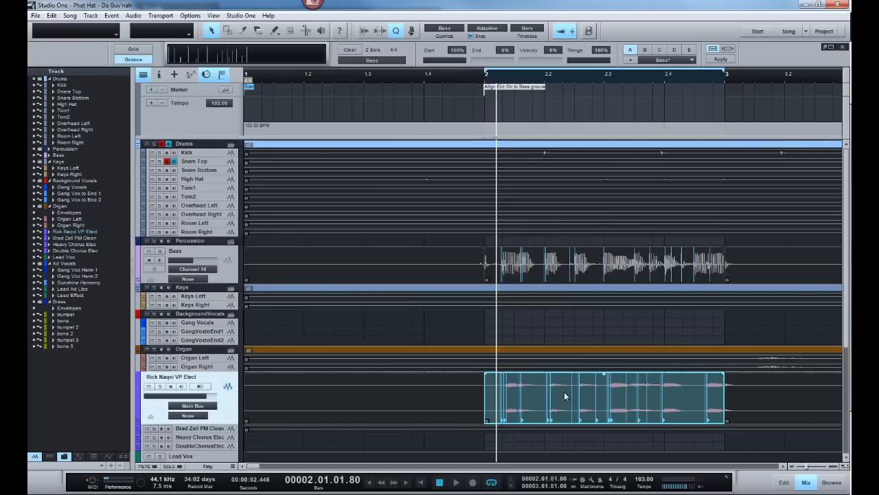
mouse_move(612, 272)
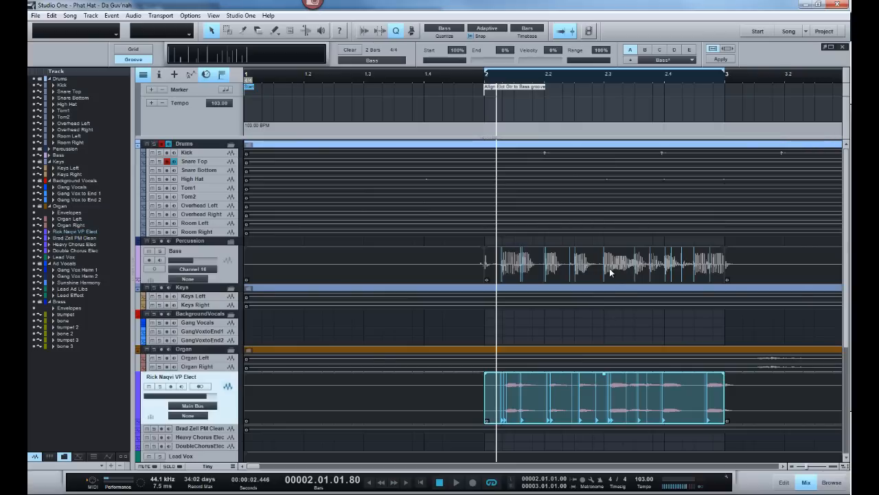
mouse_move(616, 196)
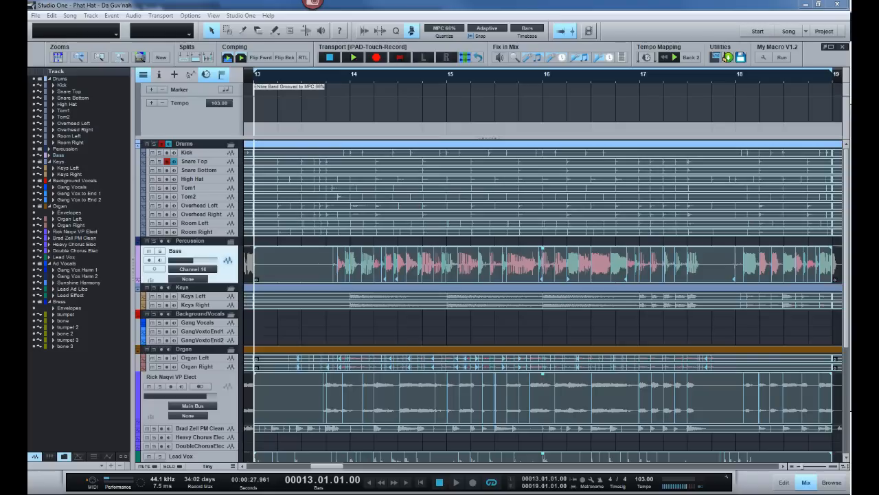
mouse_move(297, 116)
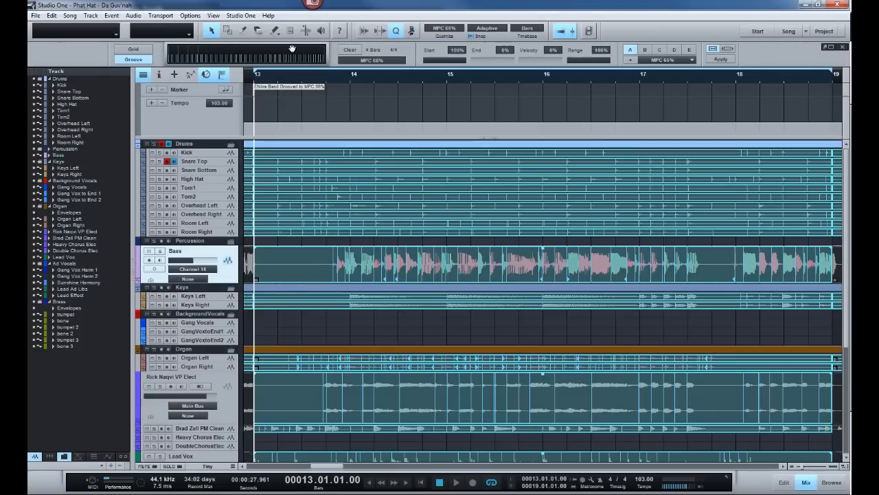
mouse_move(385, 66)
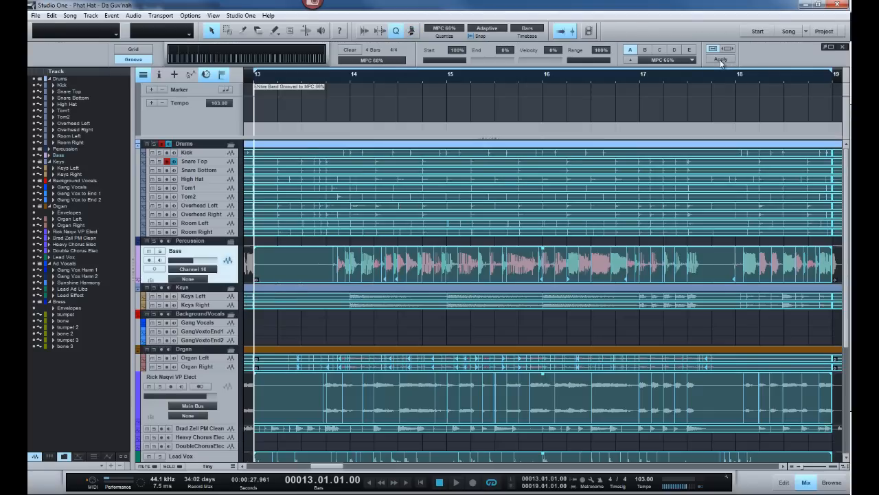
Apply the MPC 65% swing groove to all selected parts from bar 13, starting transient detection.
left_click(720, 59)
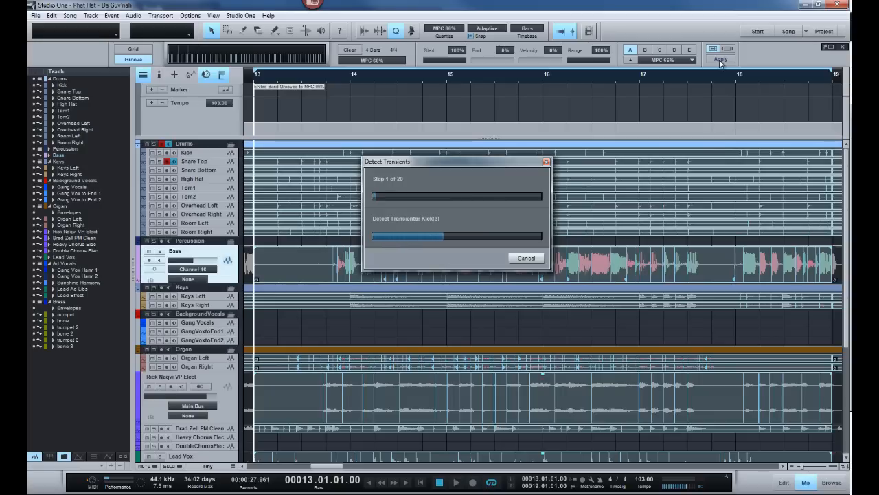